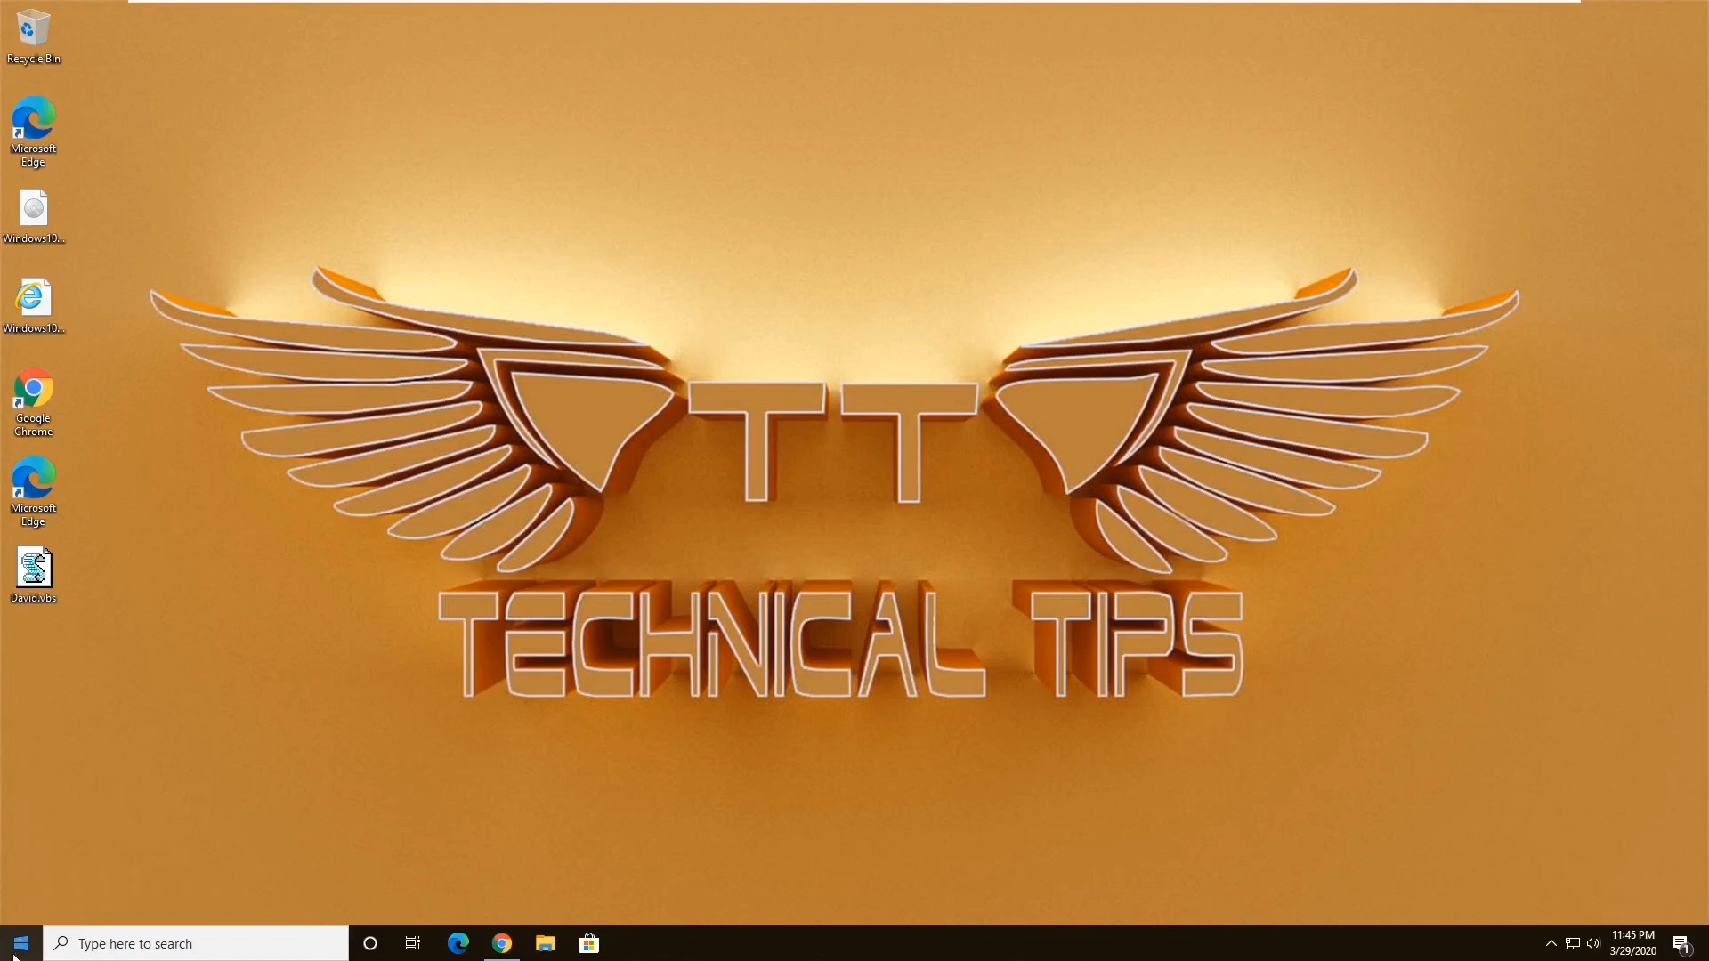
Launch Windows PowerShell (Admin) from the Start right-click menu and approve the UAC prompt.
right_click(19, 943)
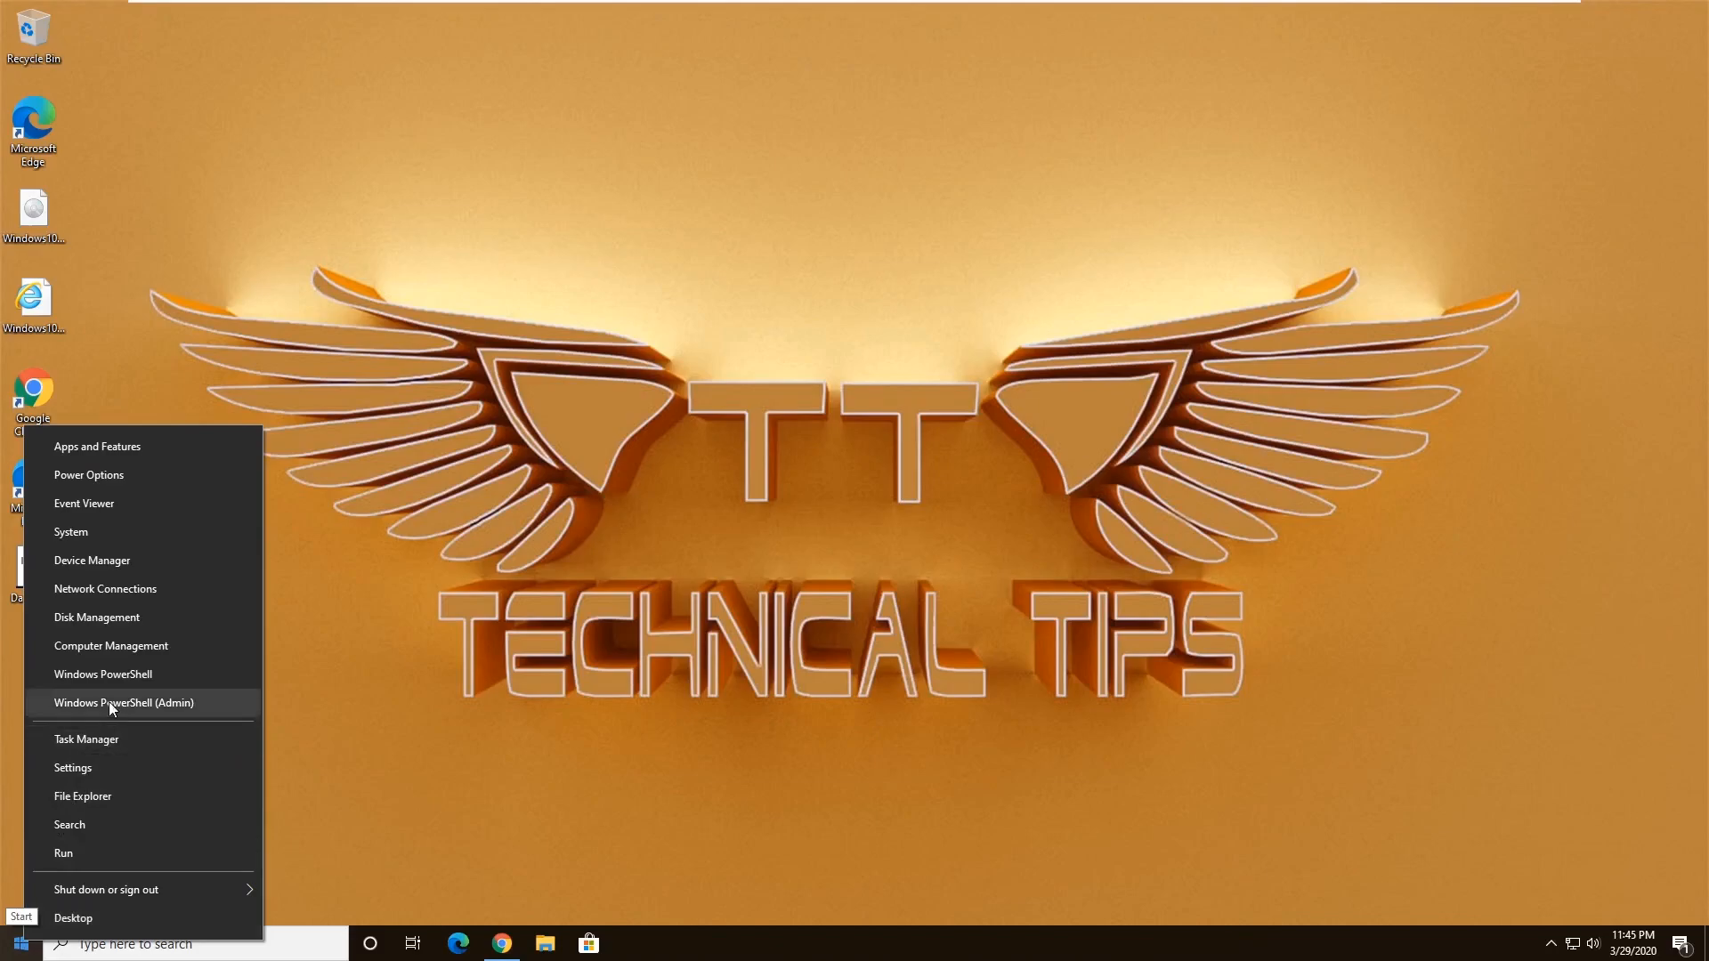
click(122, 701)
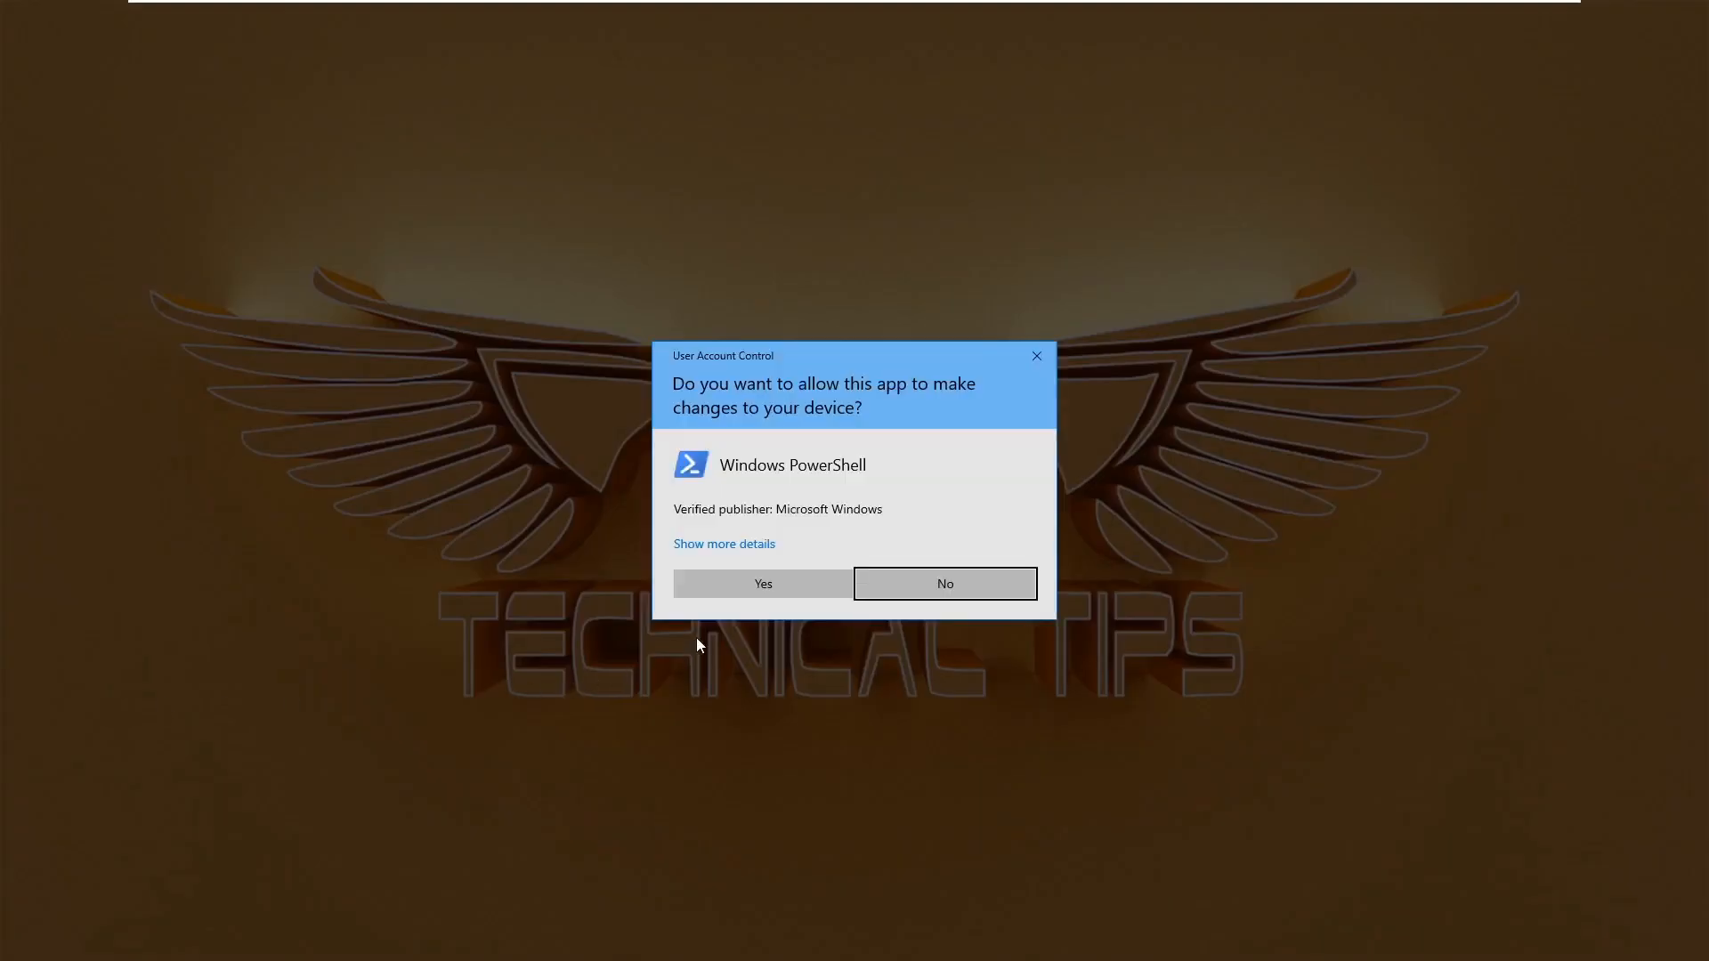
click(944, 584)
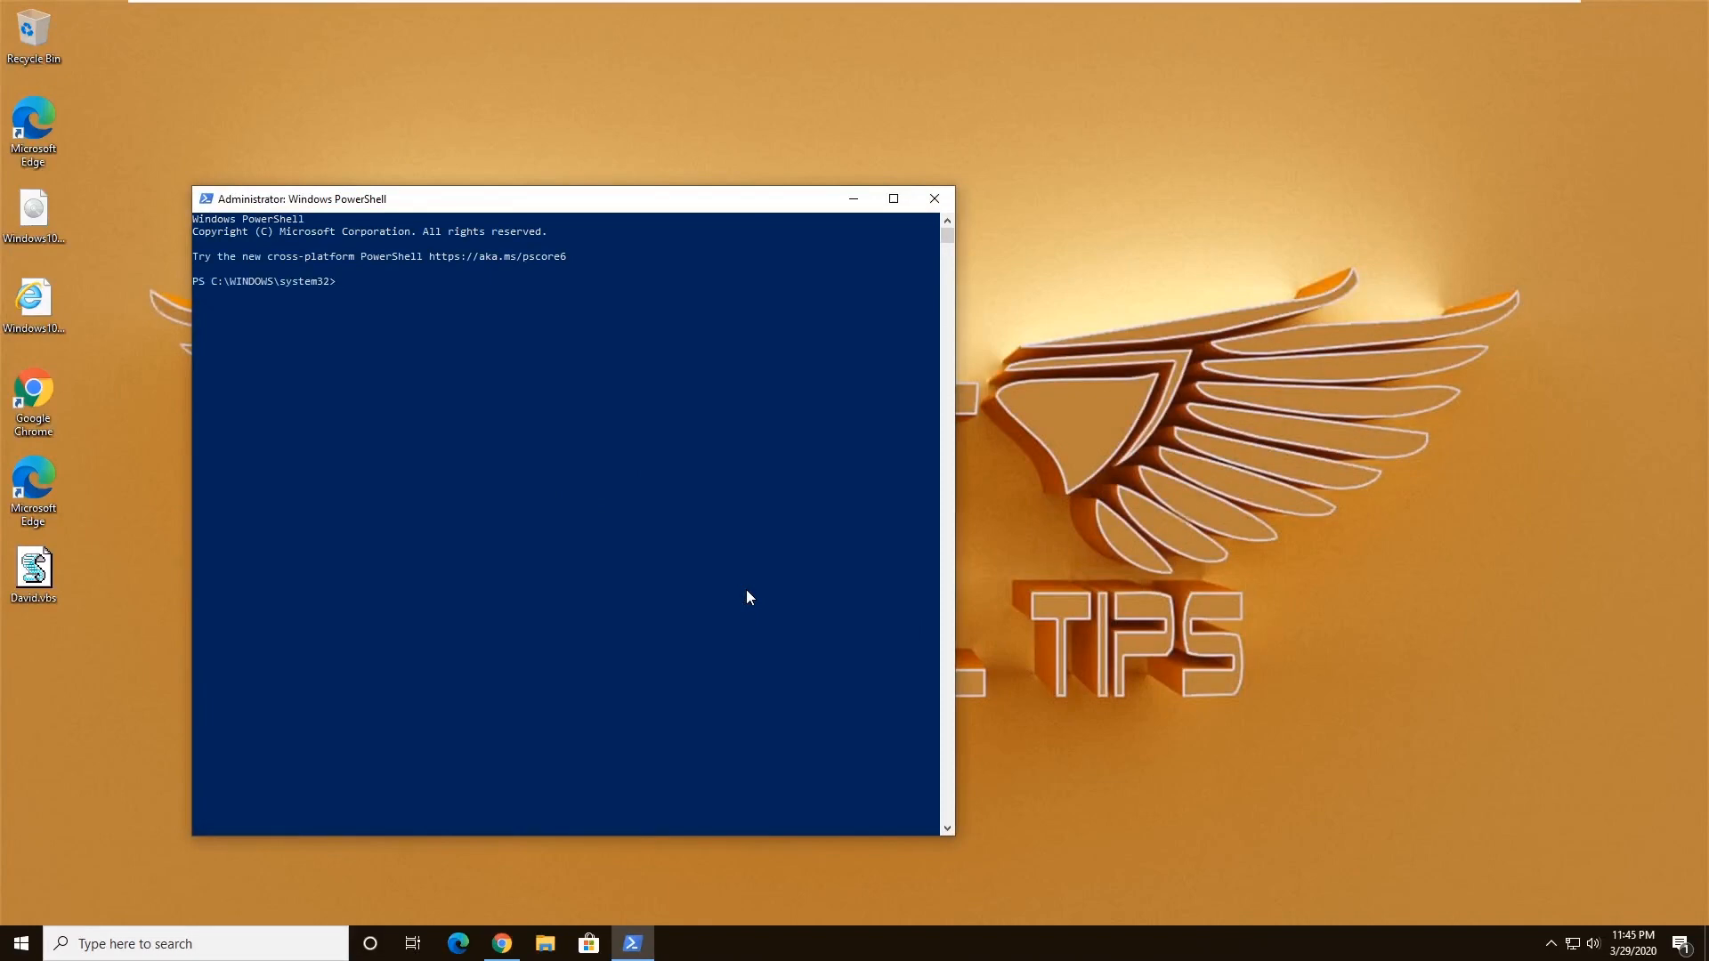
mouse_move(639, 557)
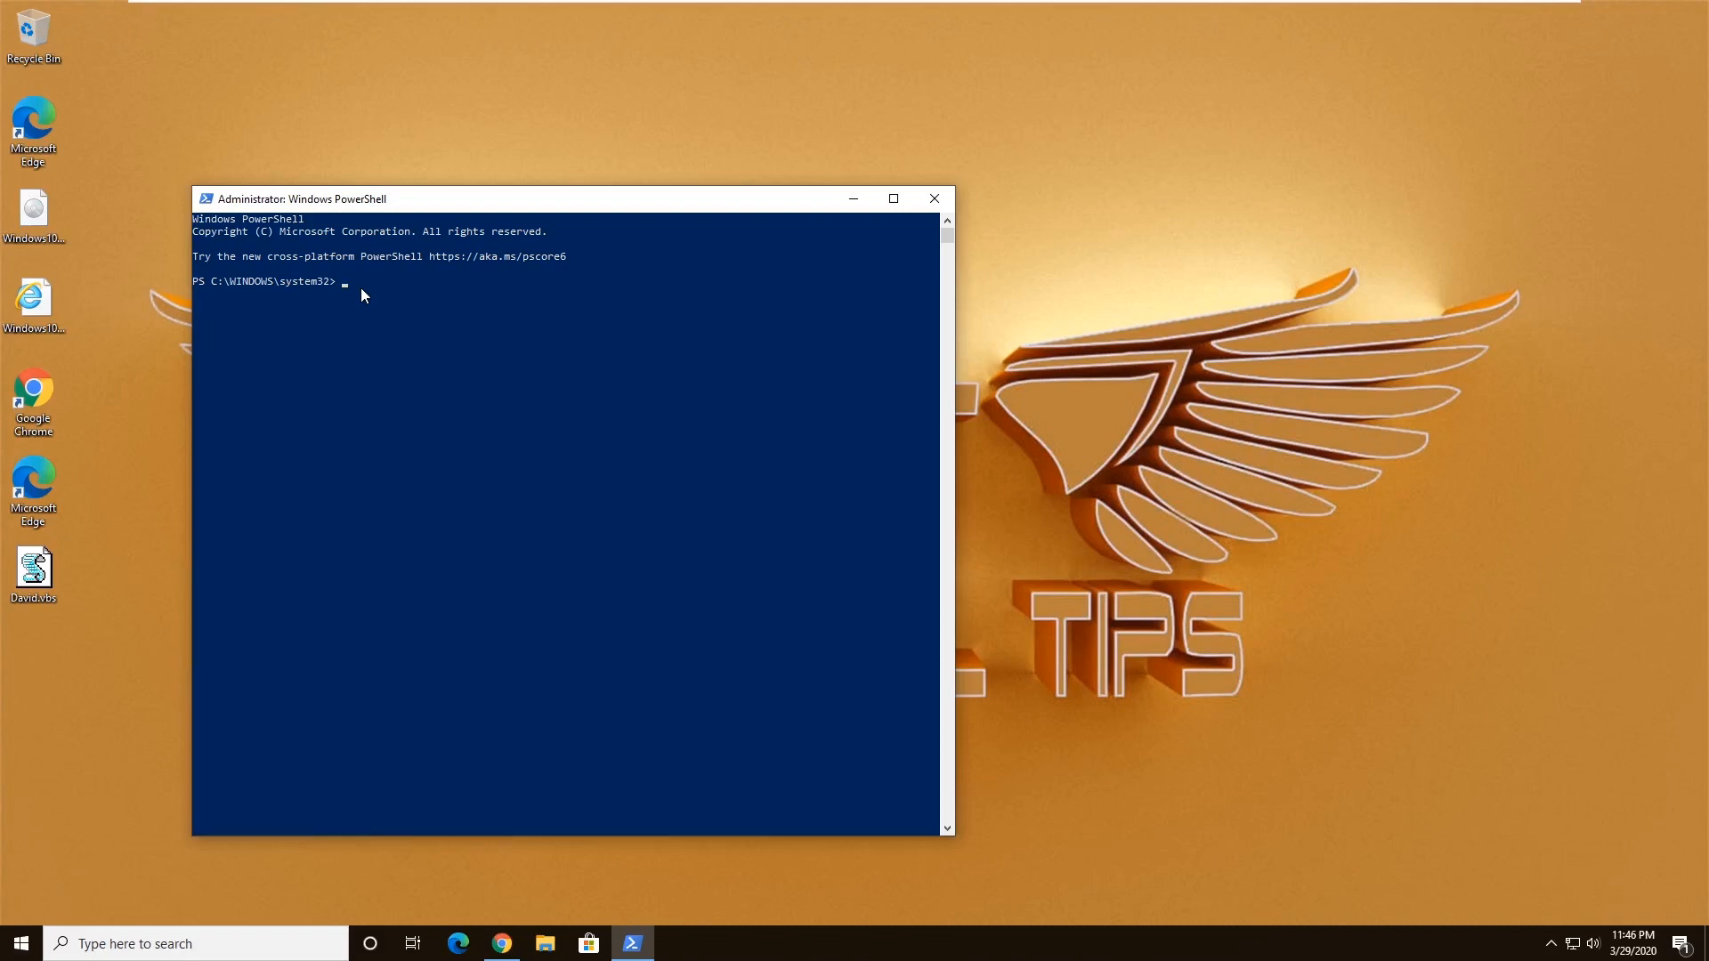
Run Get-AppxPackage *windowsstore* and *xboxapp* piped to Remove-AppxPackage to uninstall both packages.
text(Get-AppxPackage *windowsstore* | Remove-AppxPackage)
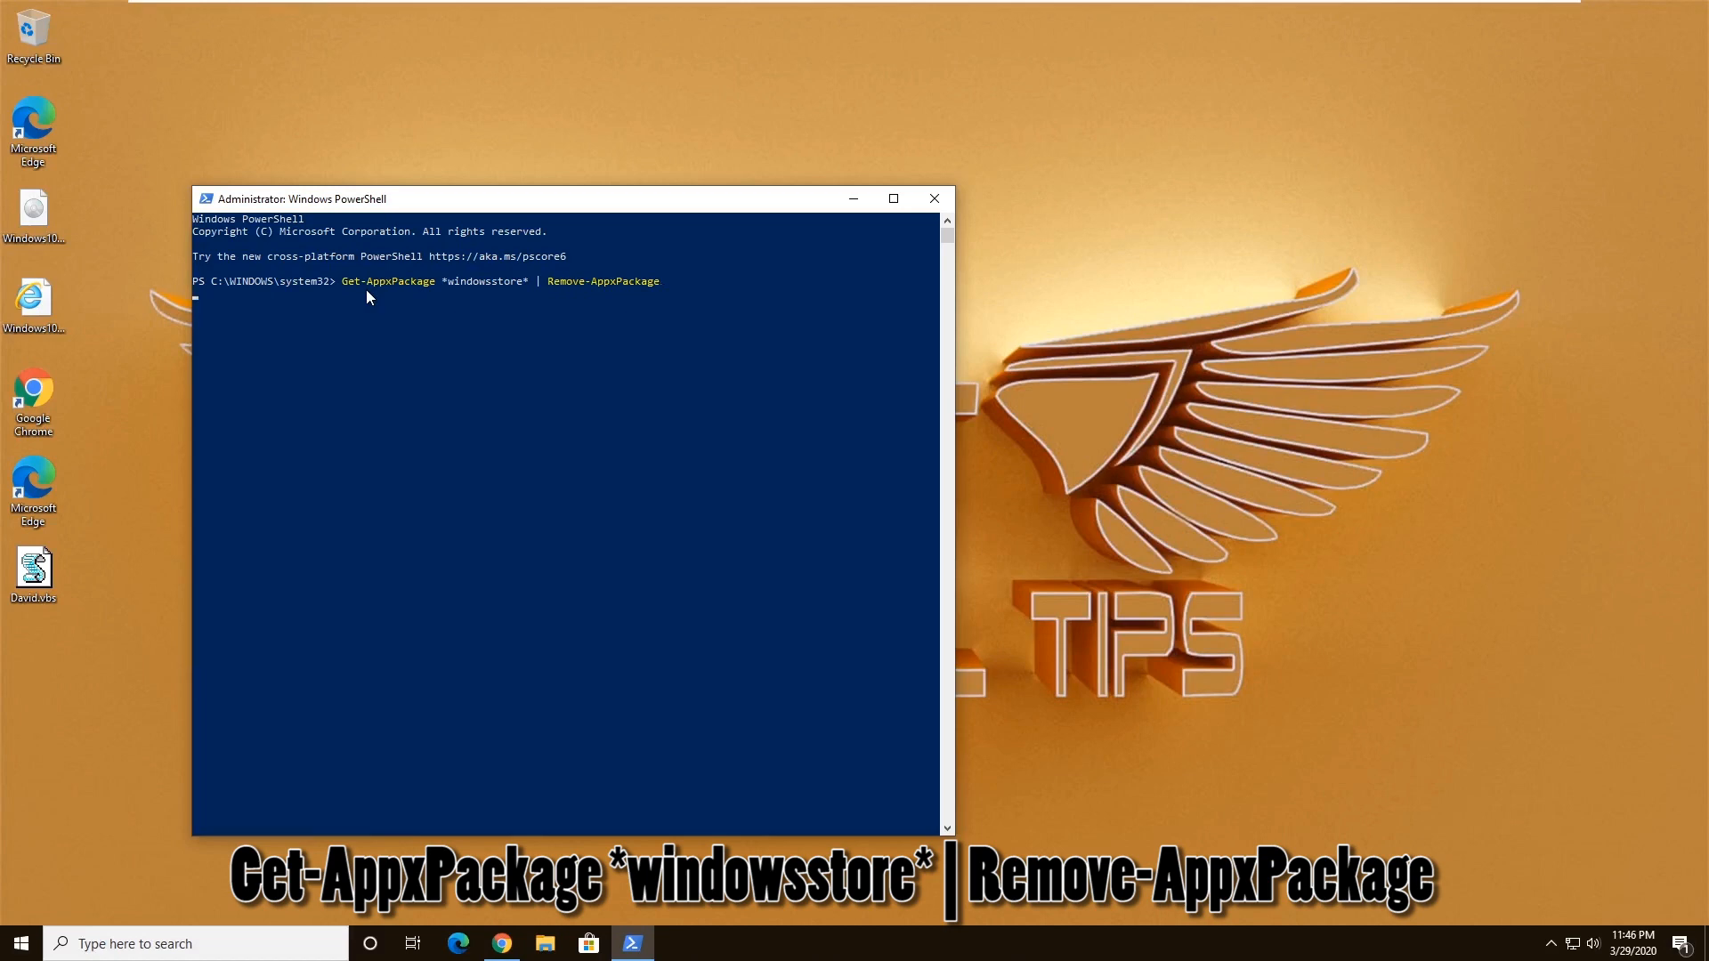
key(enter)
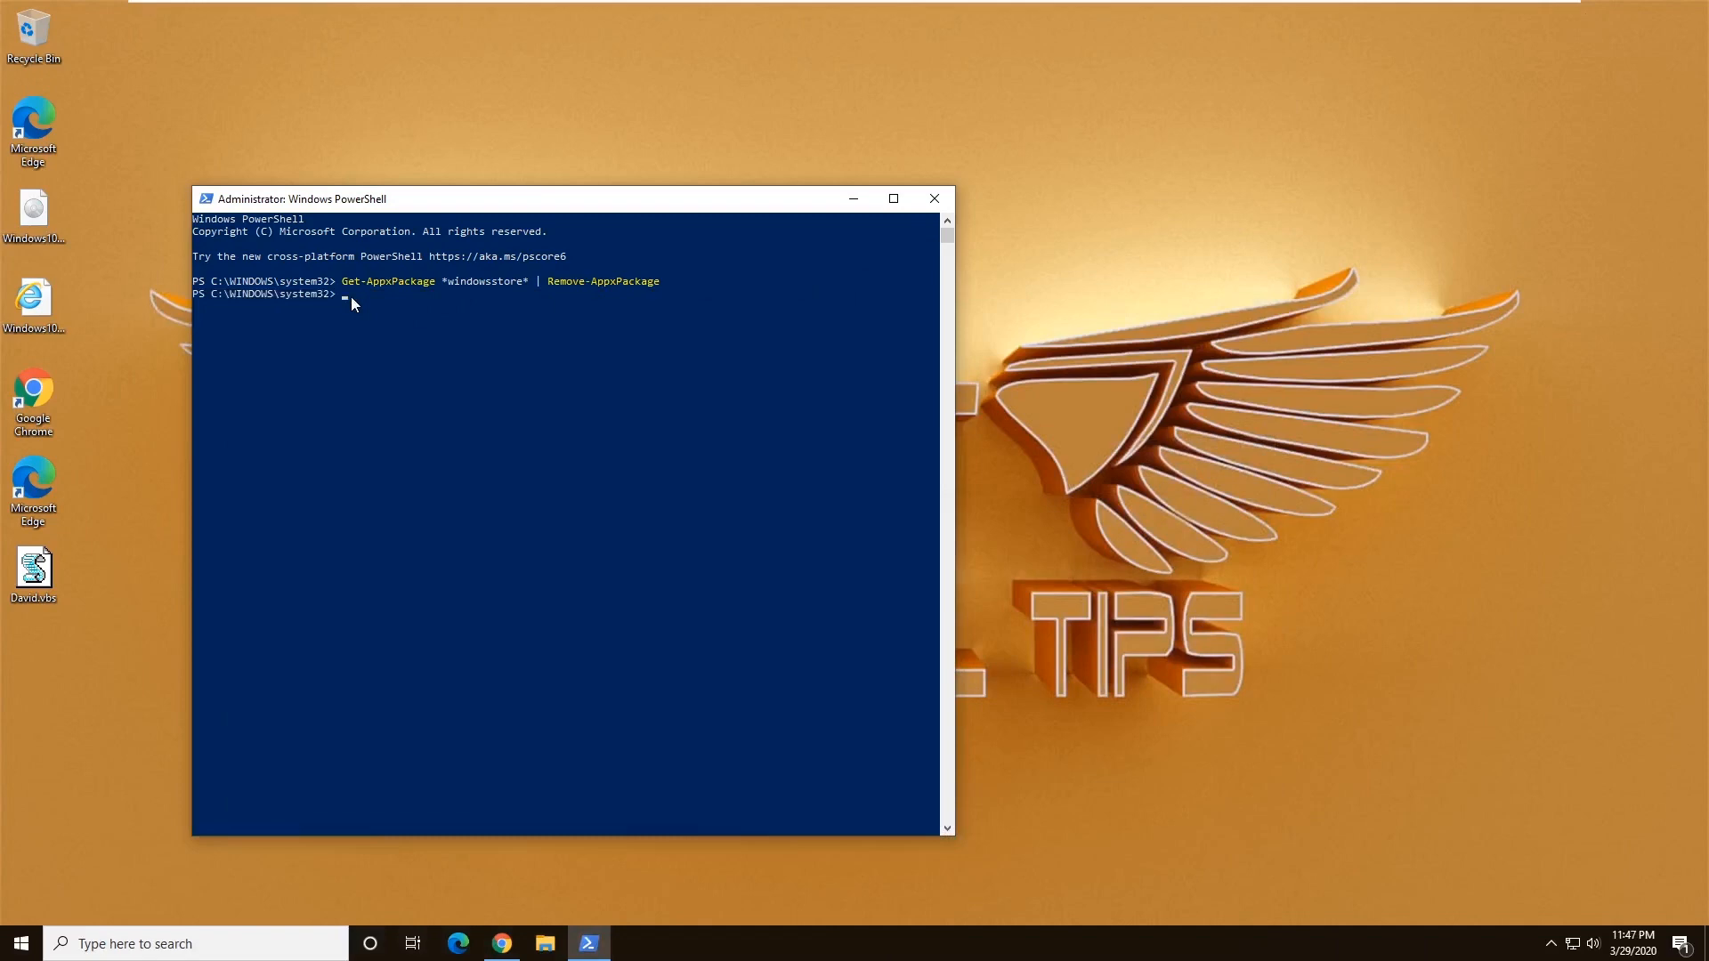
text(Get-AppxPackage *xboxapp* | Remove-AppxPackage)
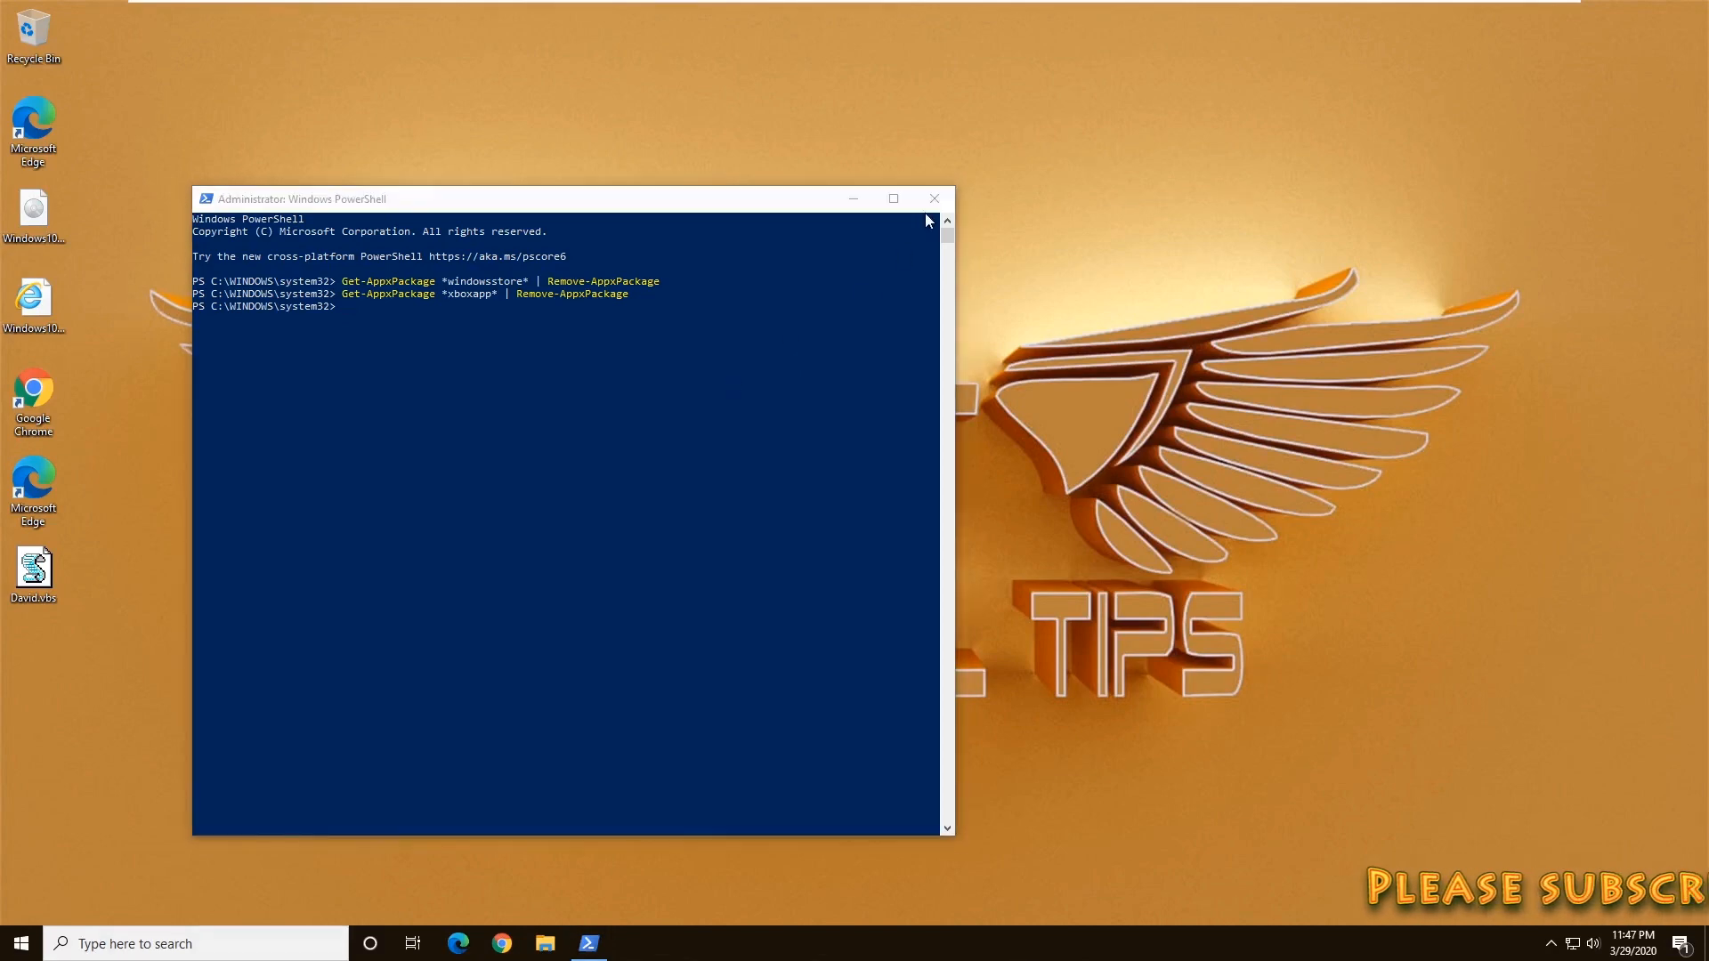
Close PowerShell and restart the computer from the Start menu Power options.
click(935, 197)
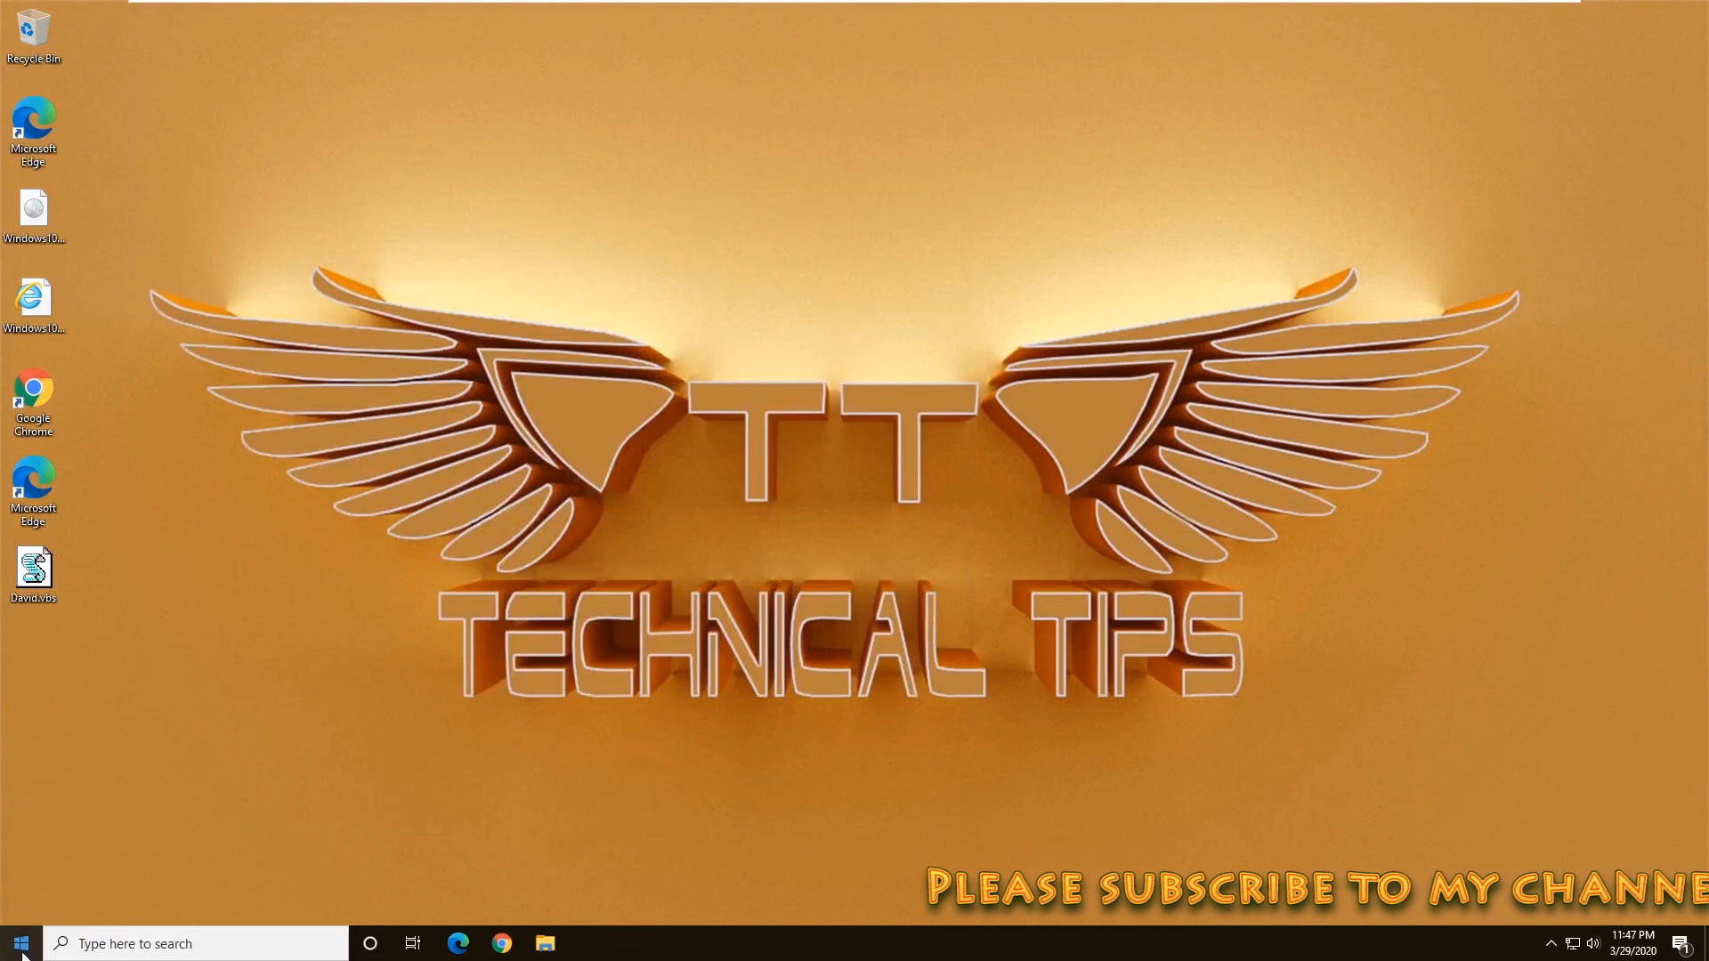
click(20, 944)
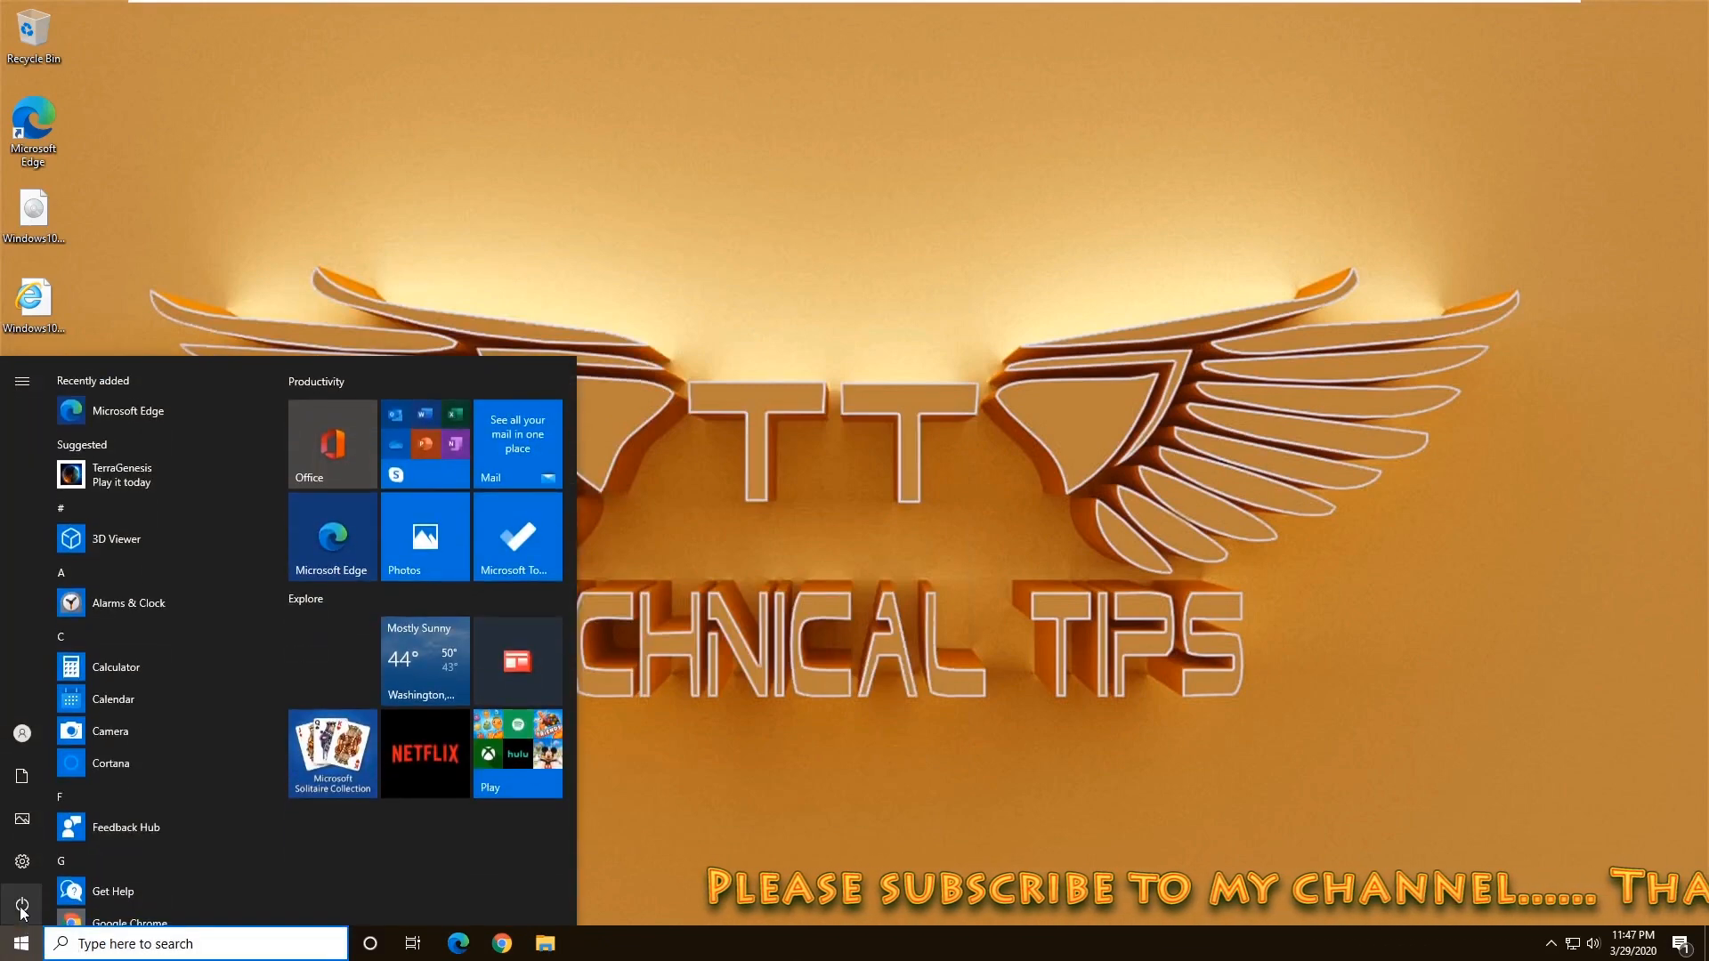
click(22, 381)
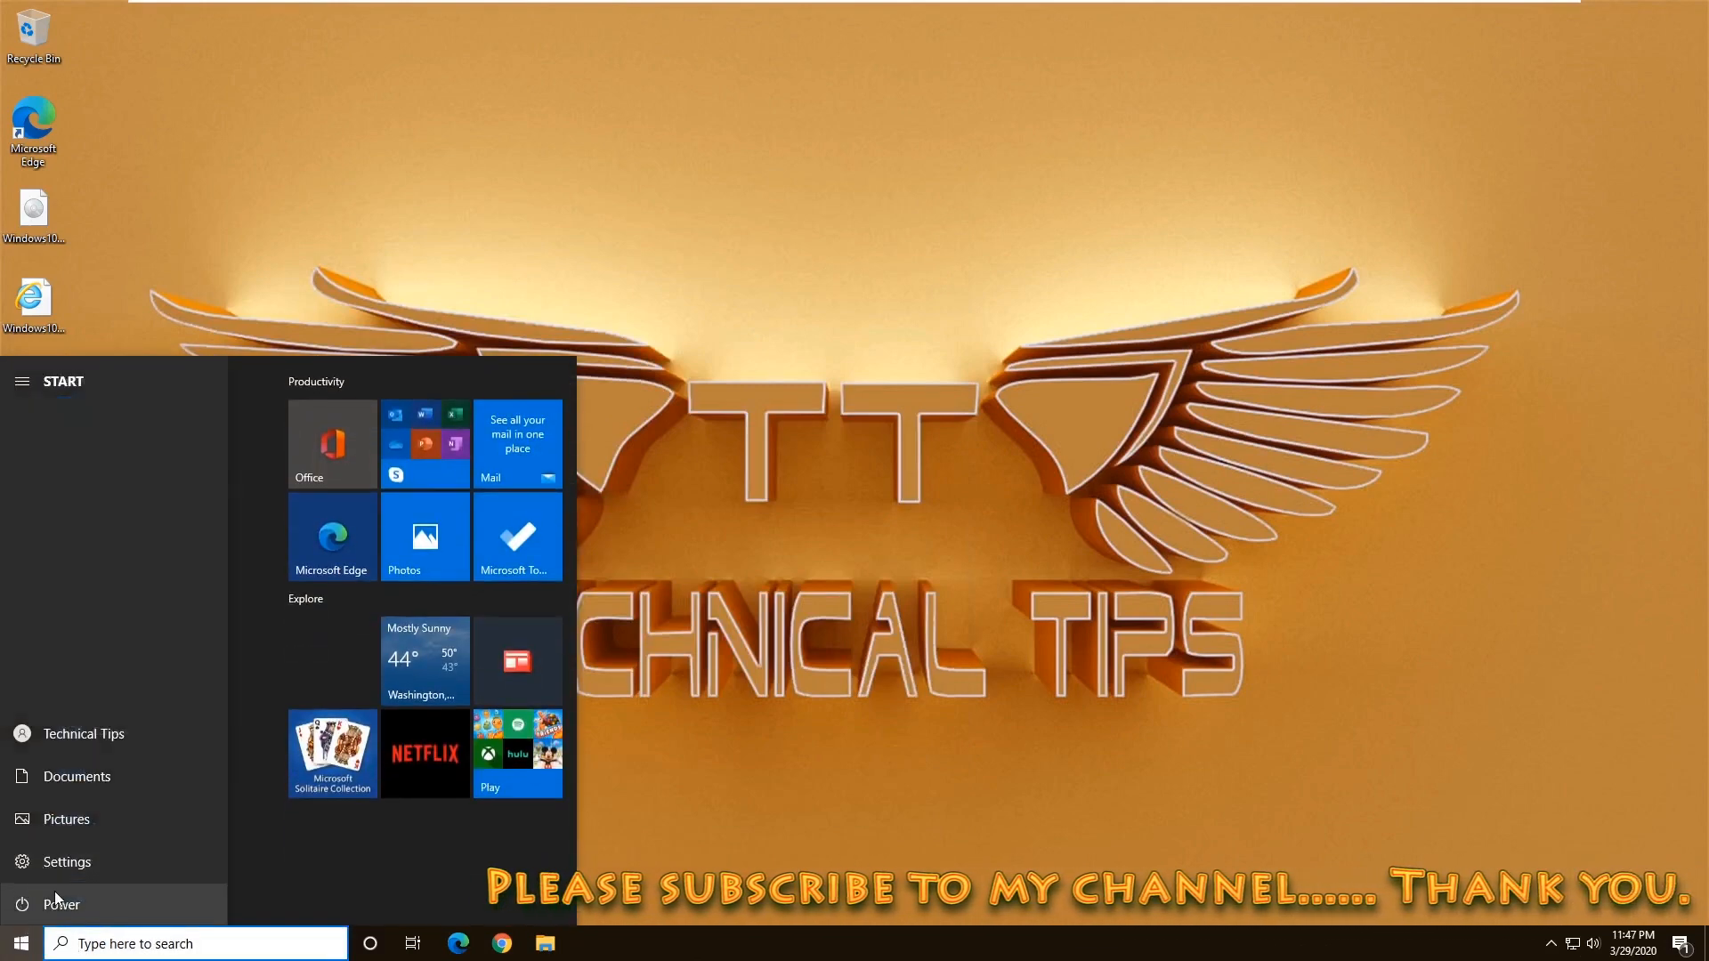
click(61, 904)
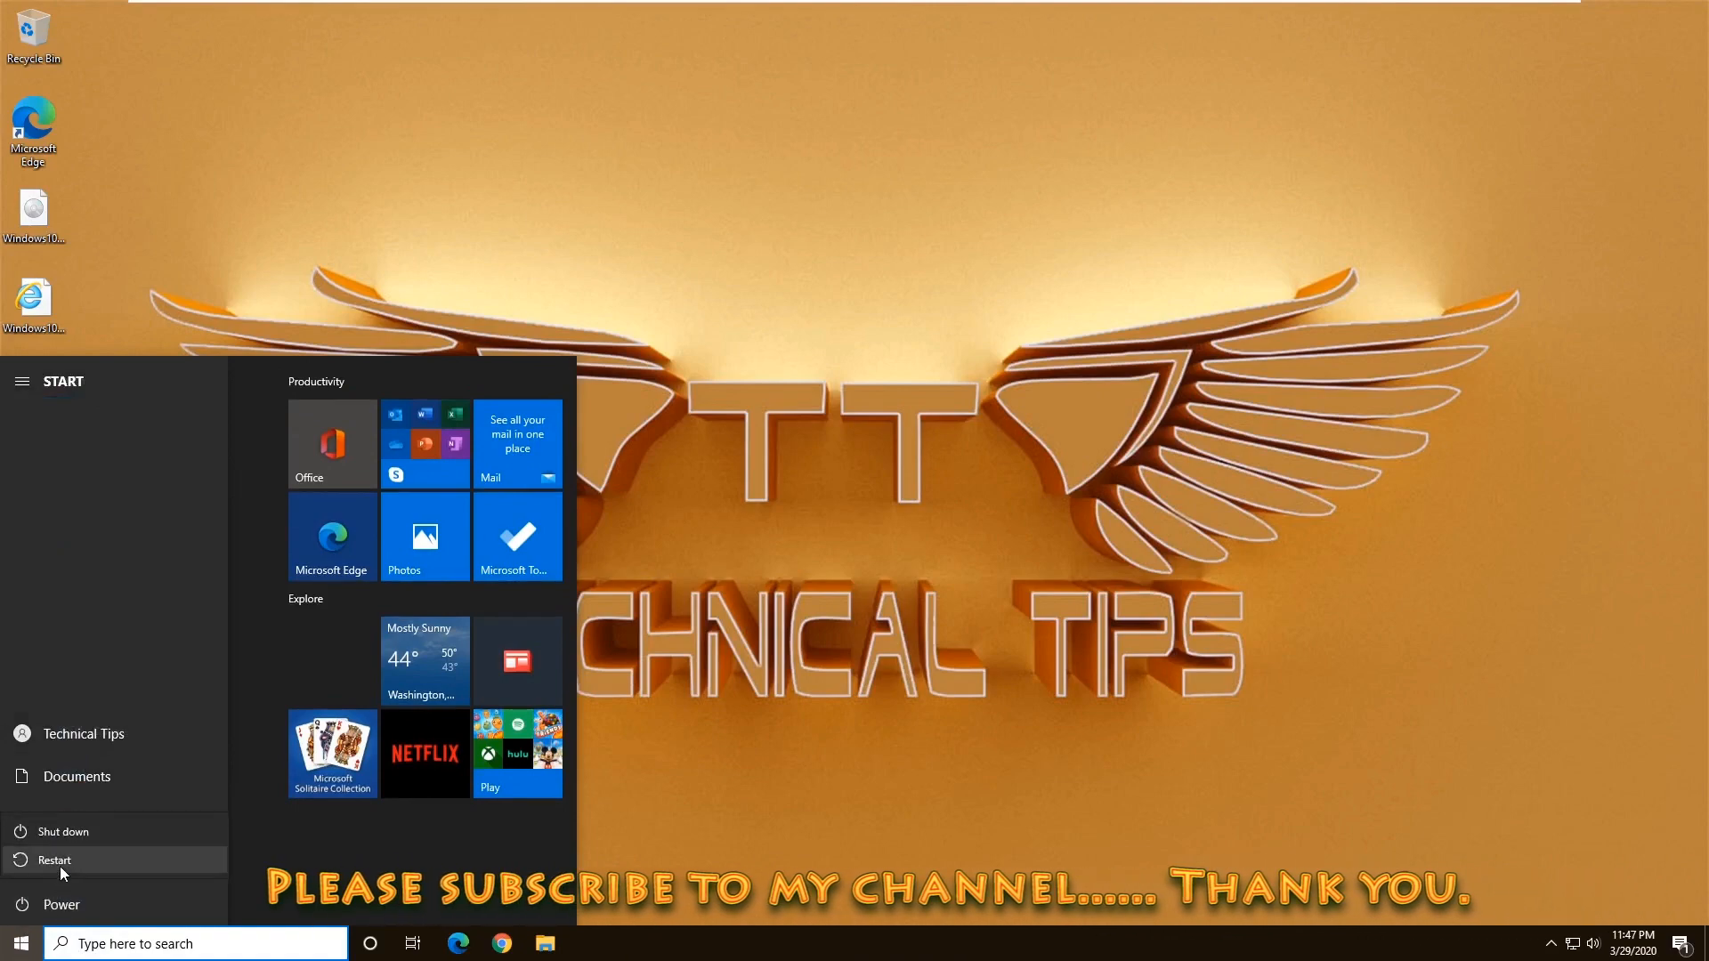
click(55, 860)
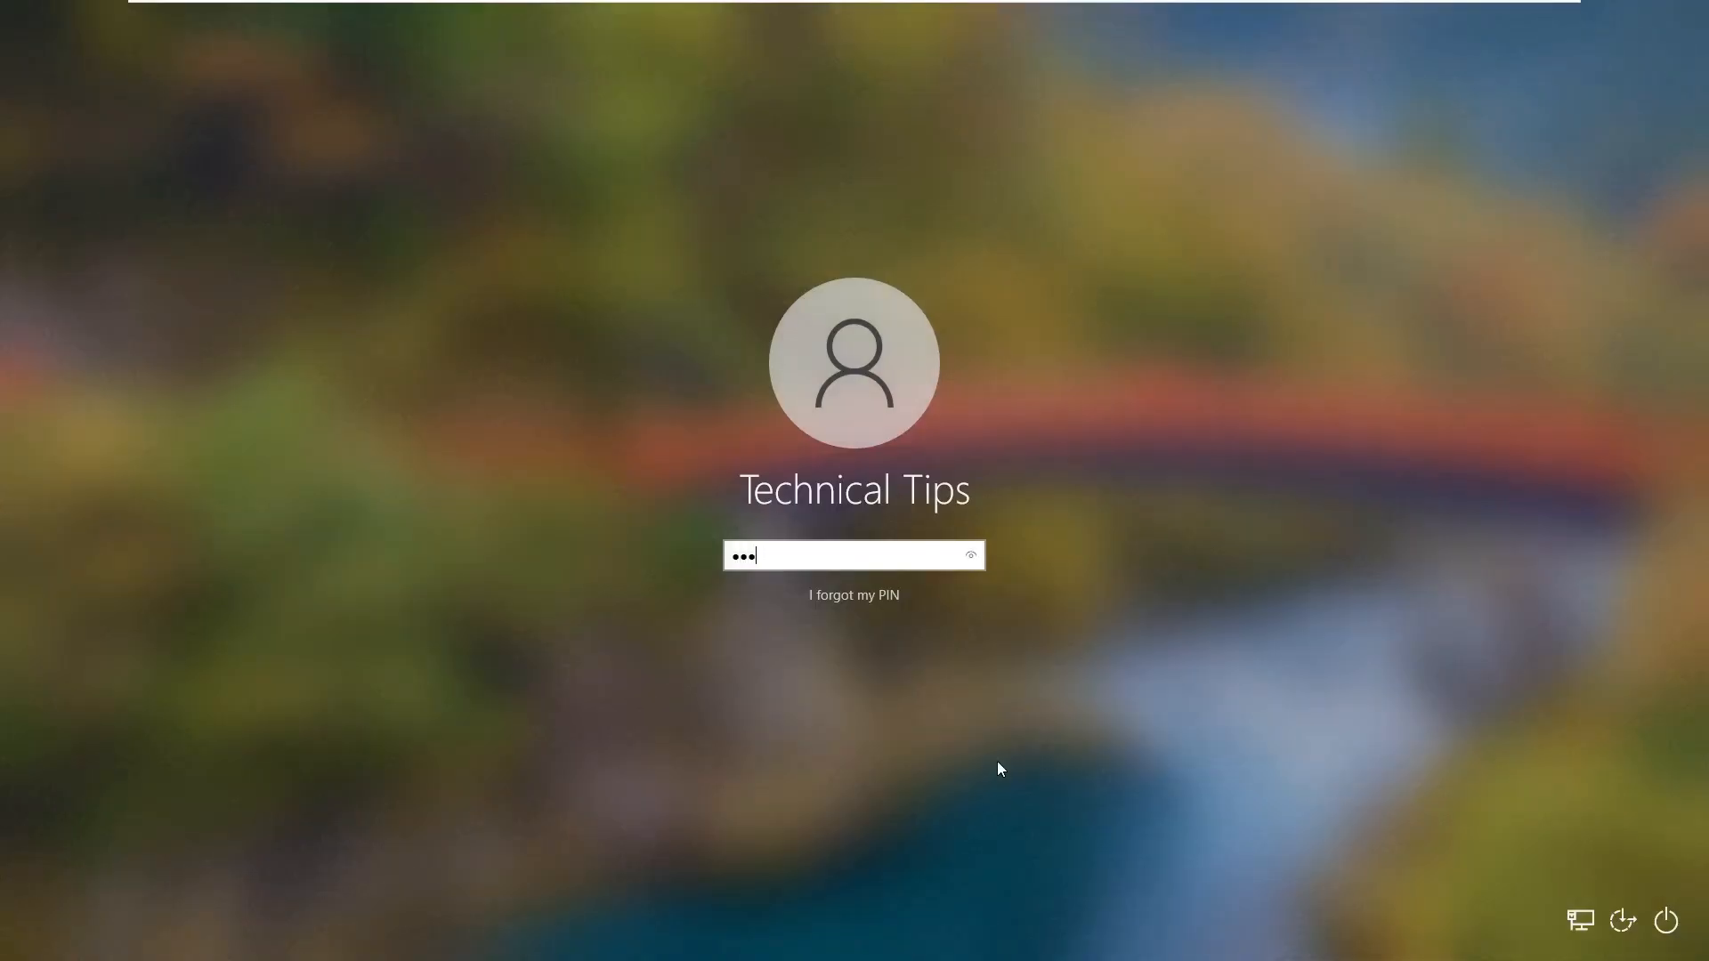
Sign in with the PIN and launch Windows PowerShell (Admin) again, approving the UAC prompt.
key(Enter)
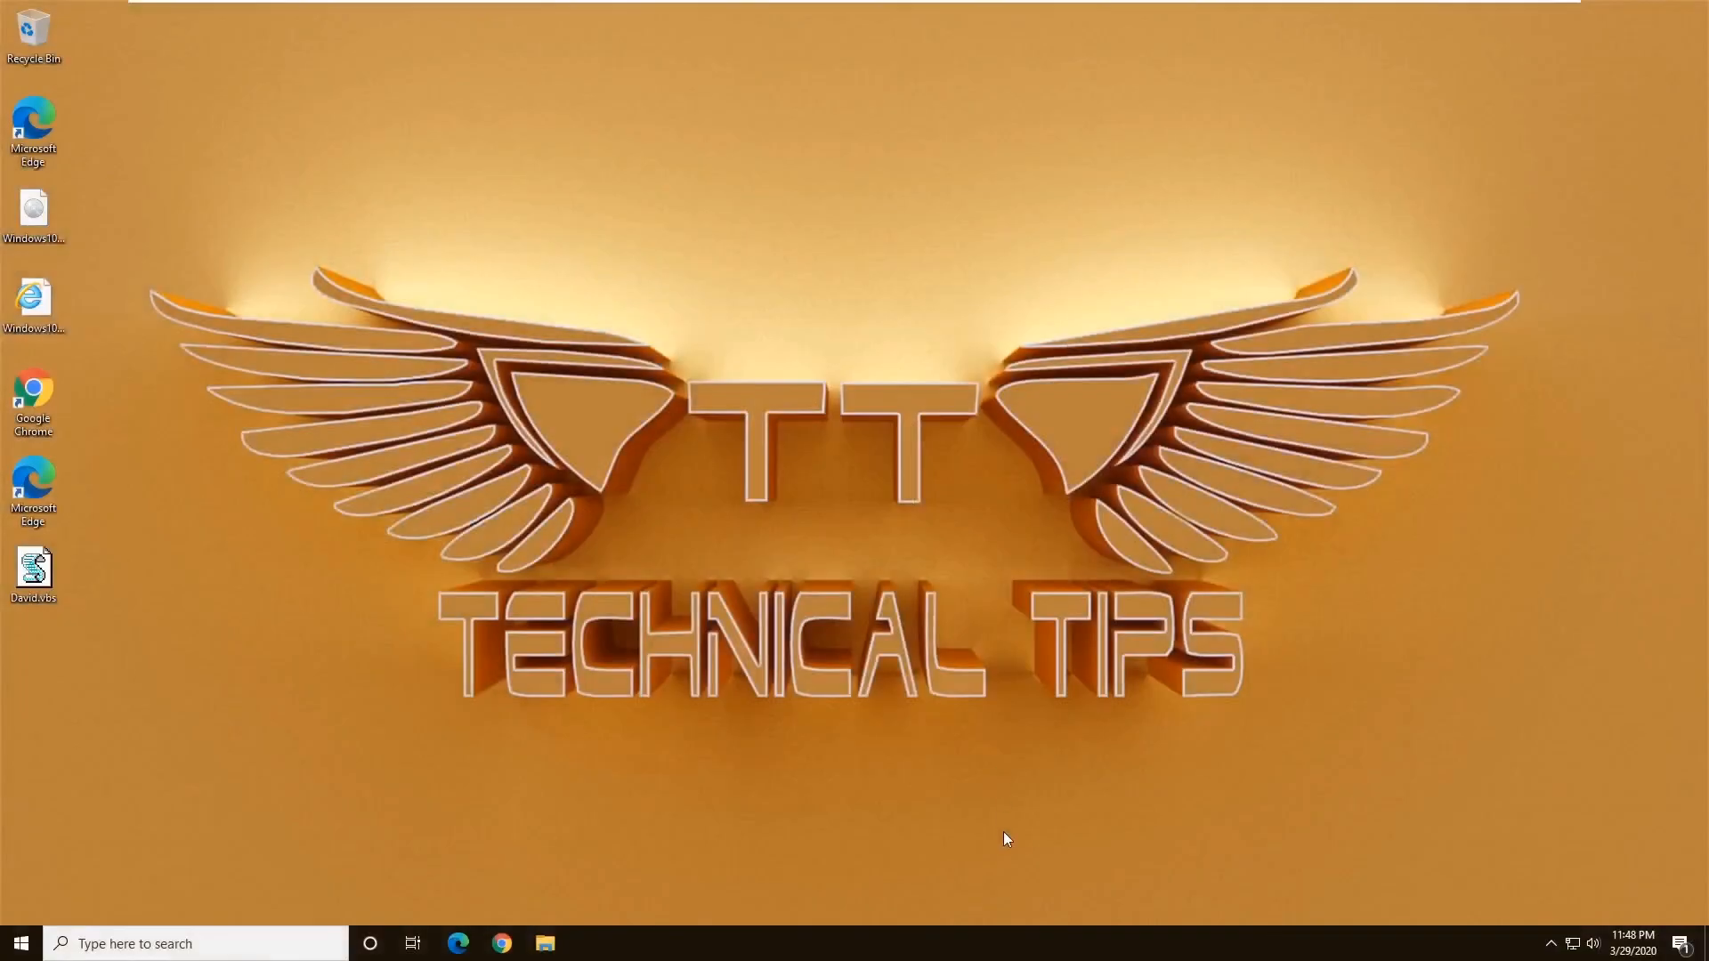
mouse_move(822, 577)
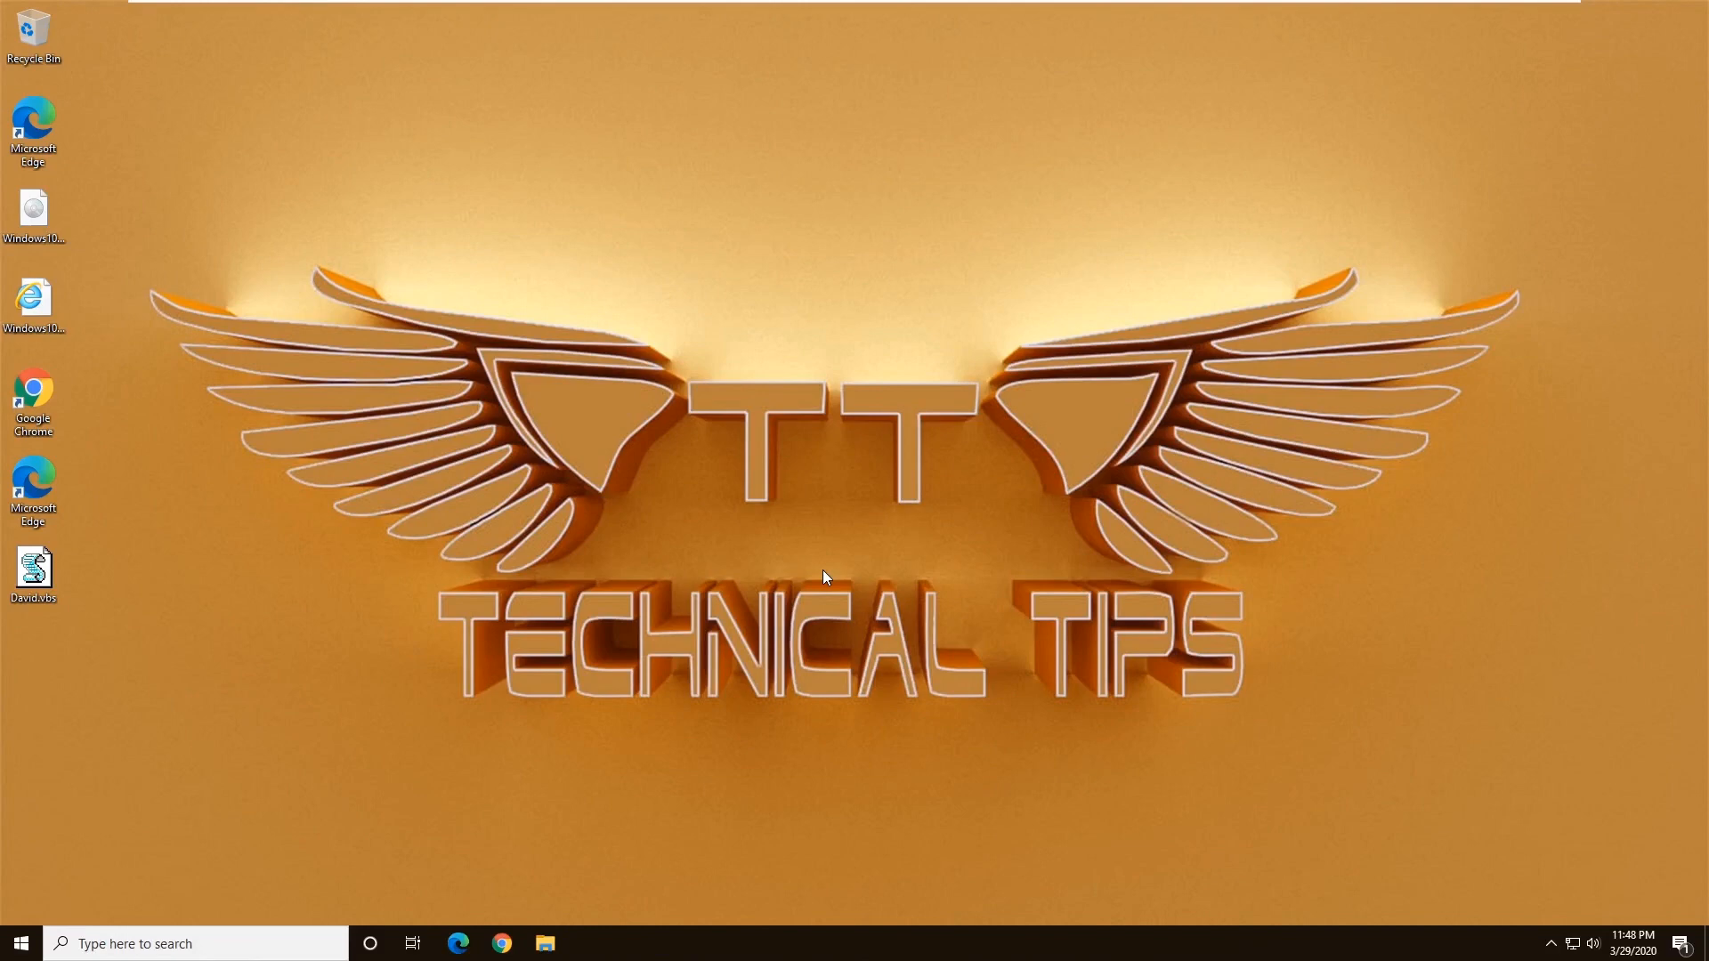
mouse_move(69, 826)
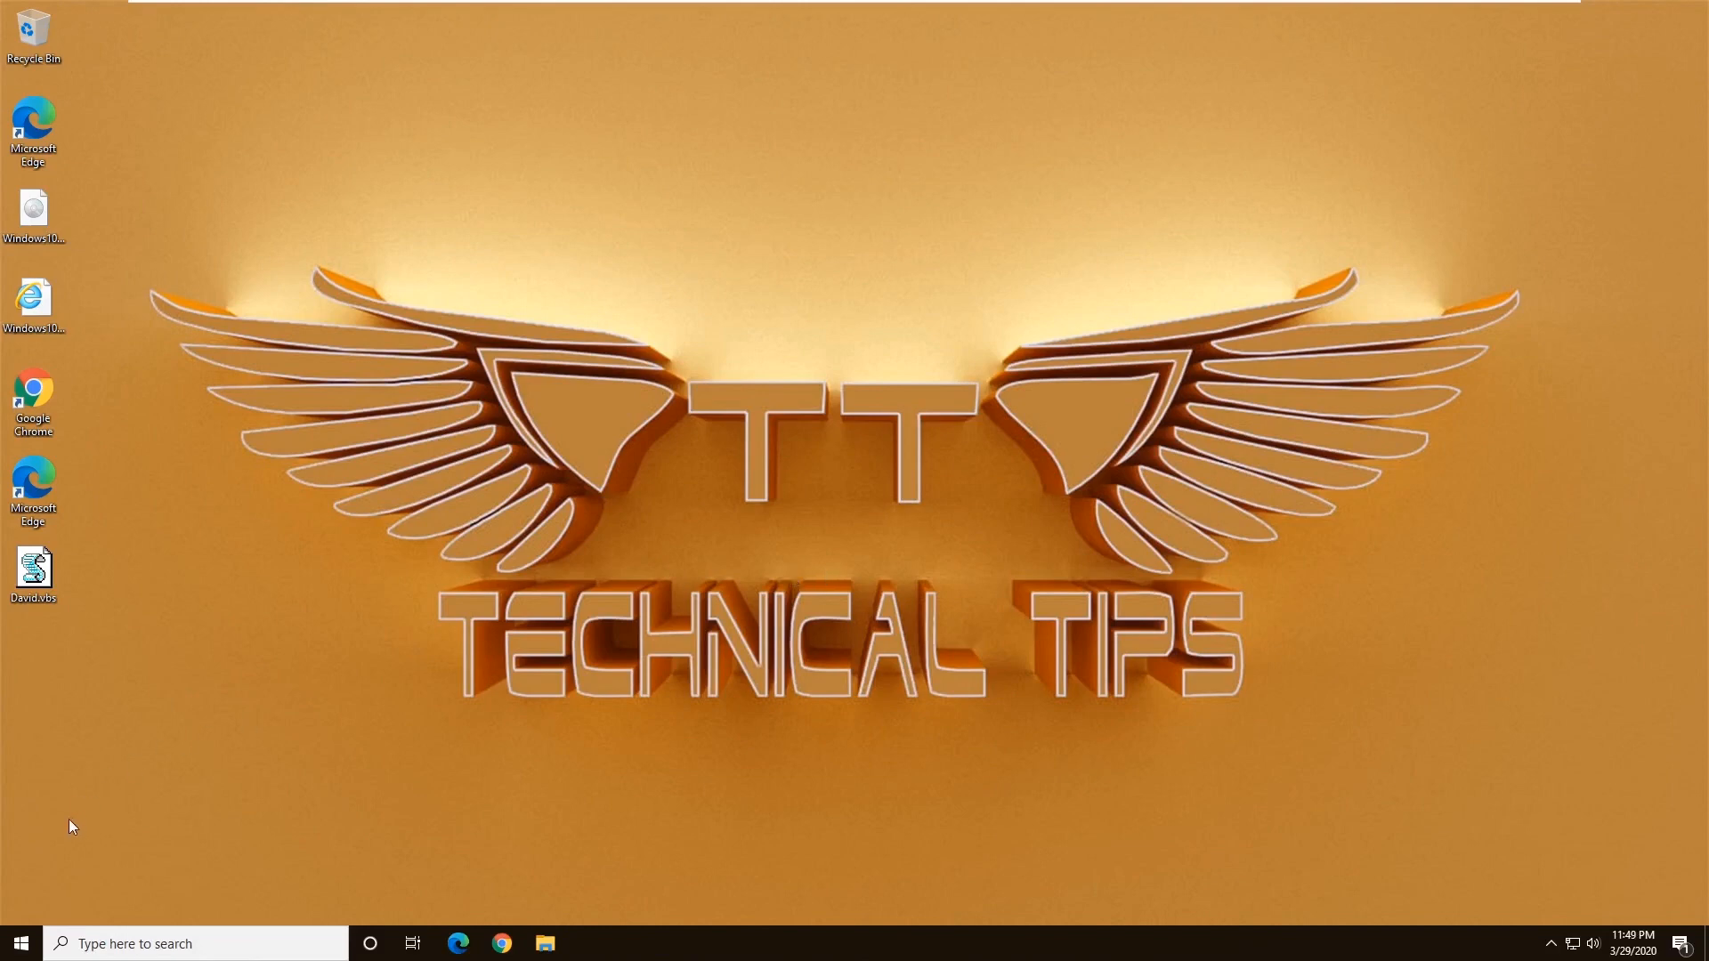
mouse_move(20, 943)
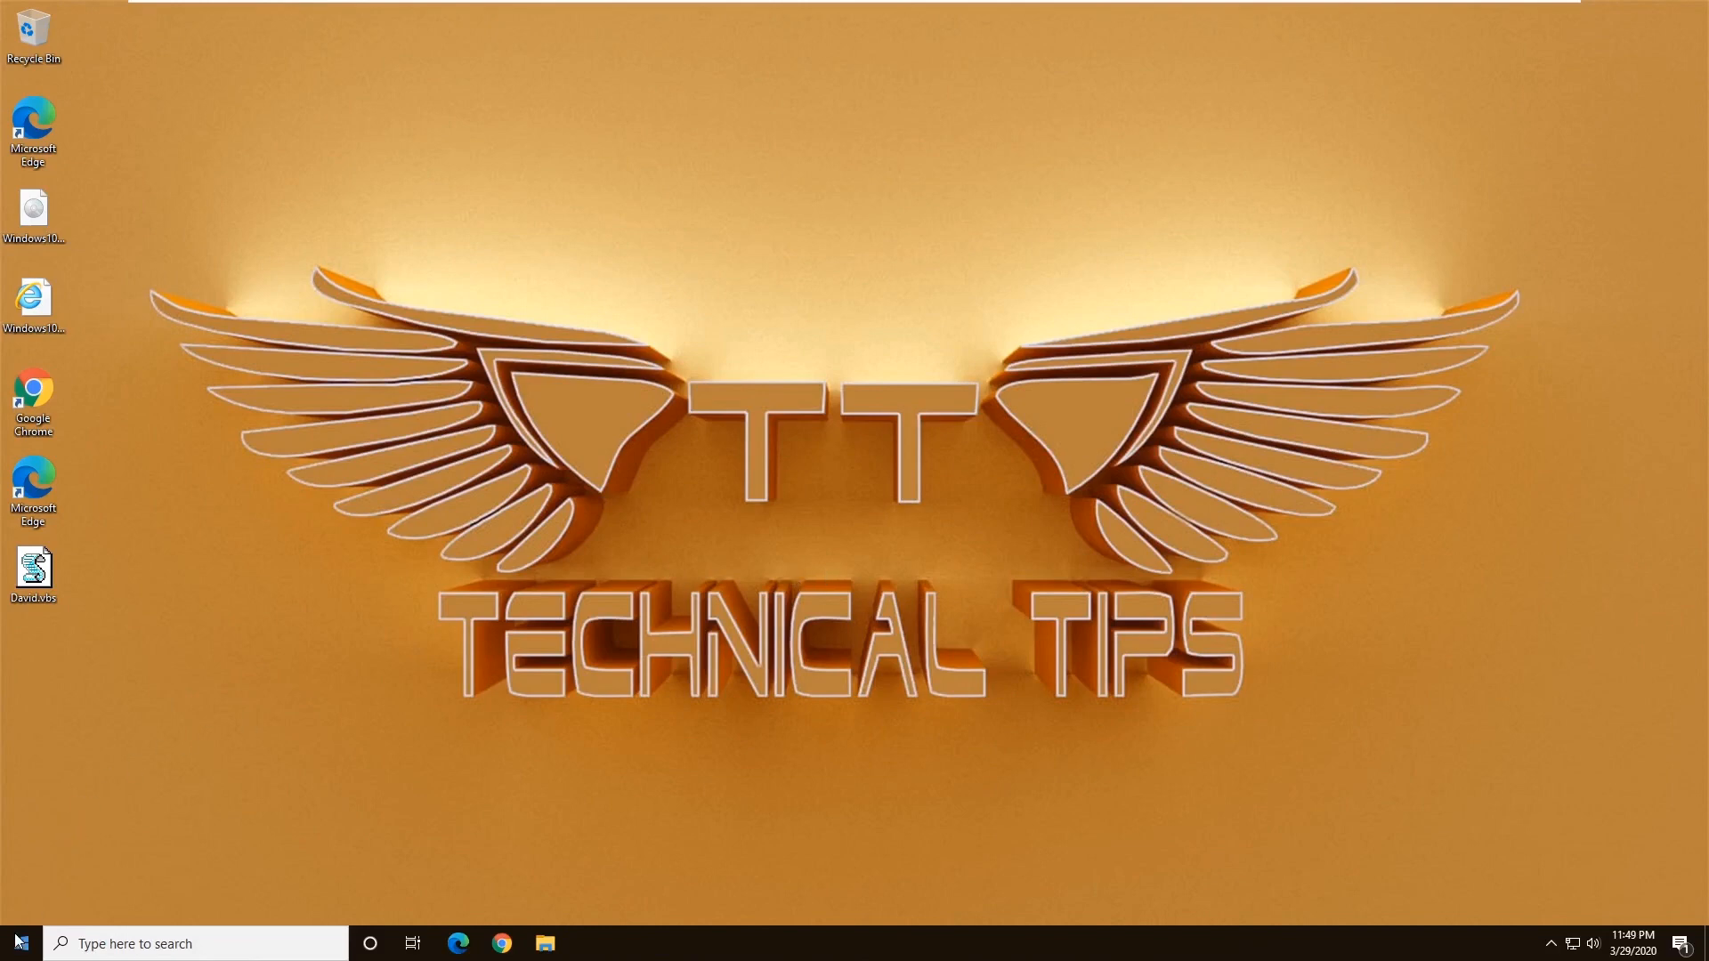
right_click(16, 943)
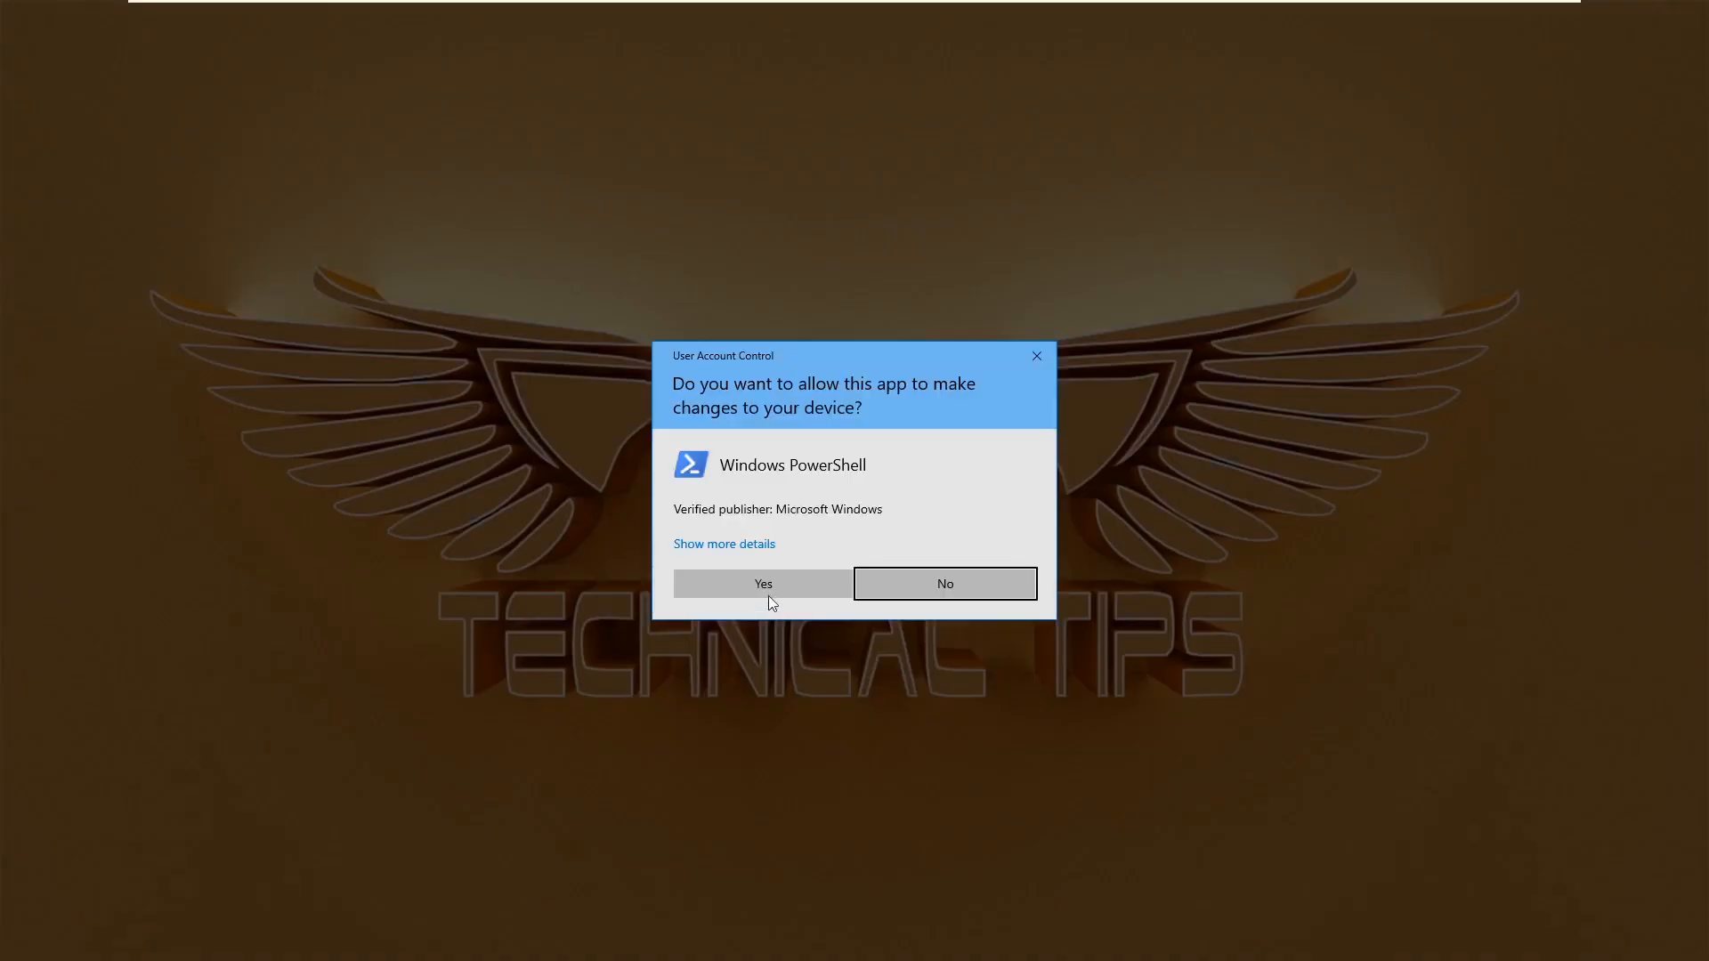
click(762, 584)
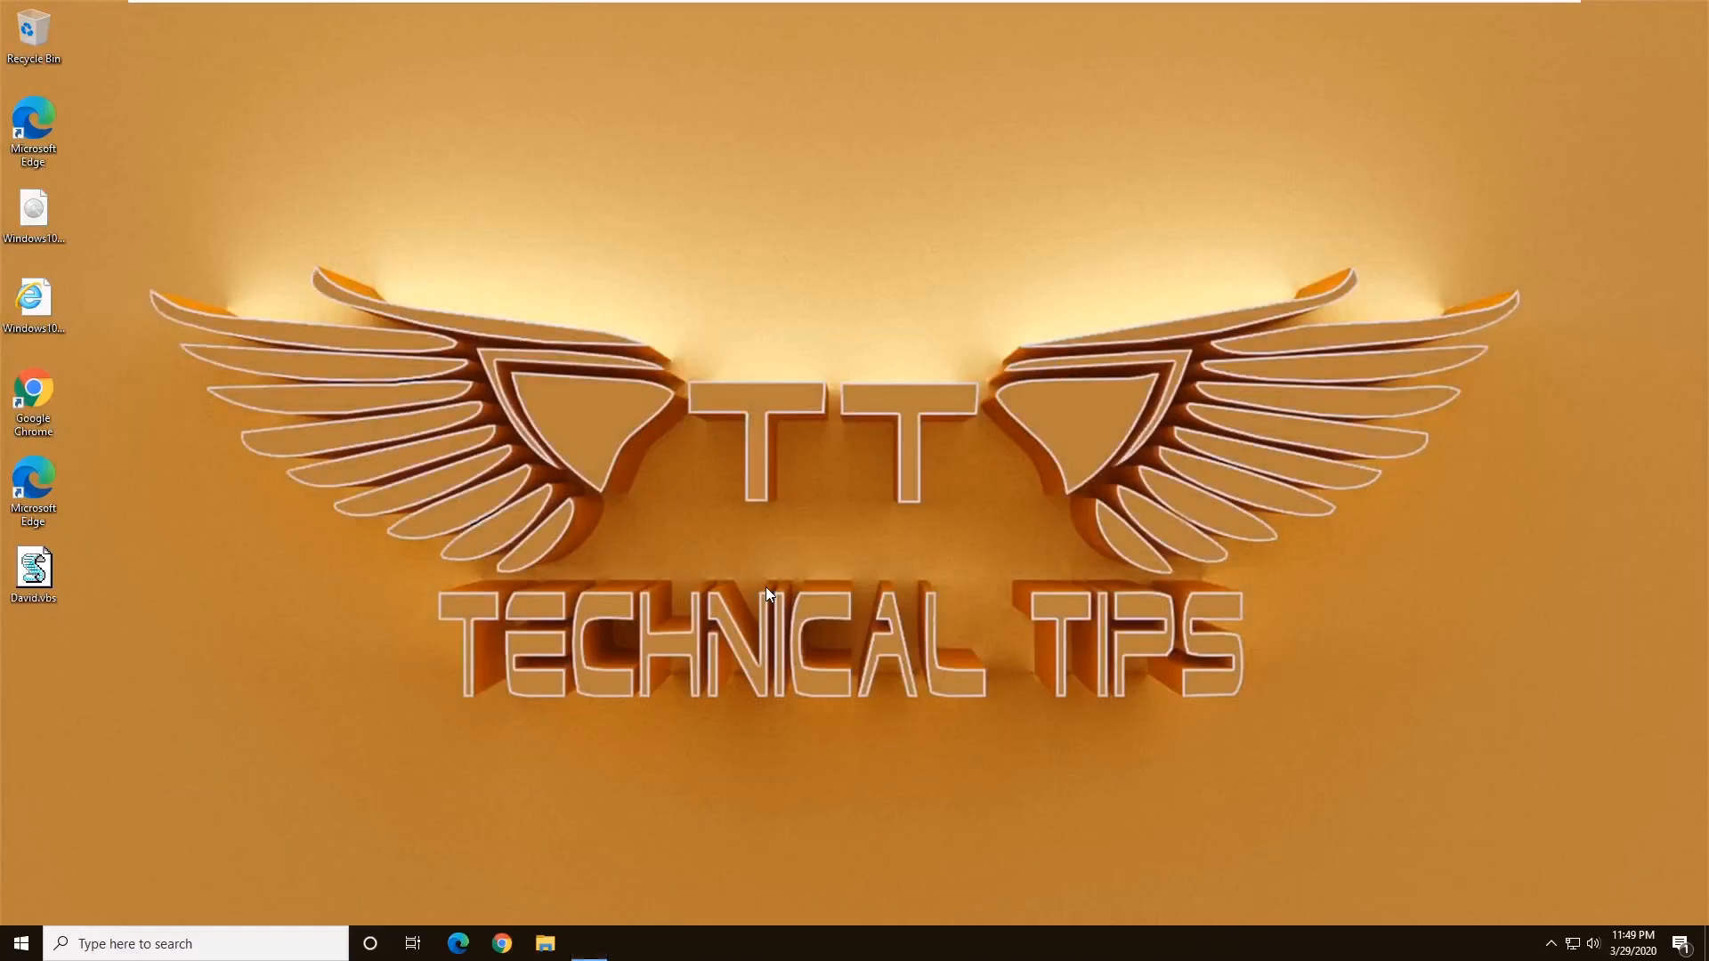
Run Get-AppxPackage -AllUsers | Foreach {Add-AppxPackage -DisableDevelopmentMode -Register ...} and close the window.
click(589, 944)
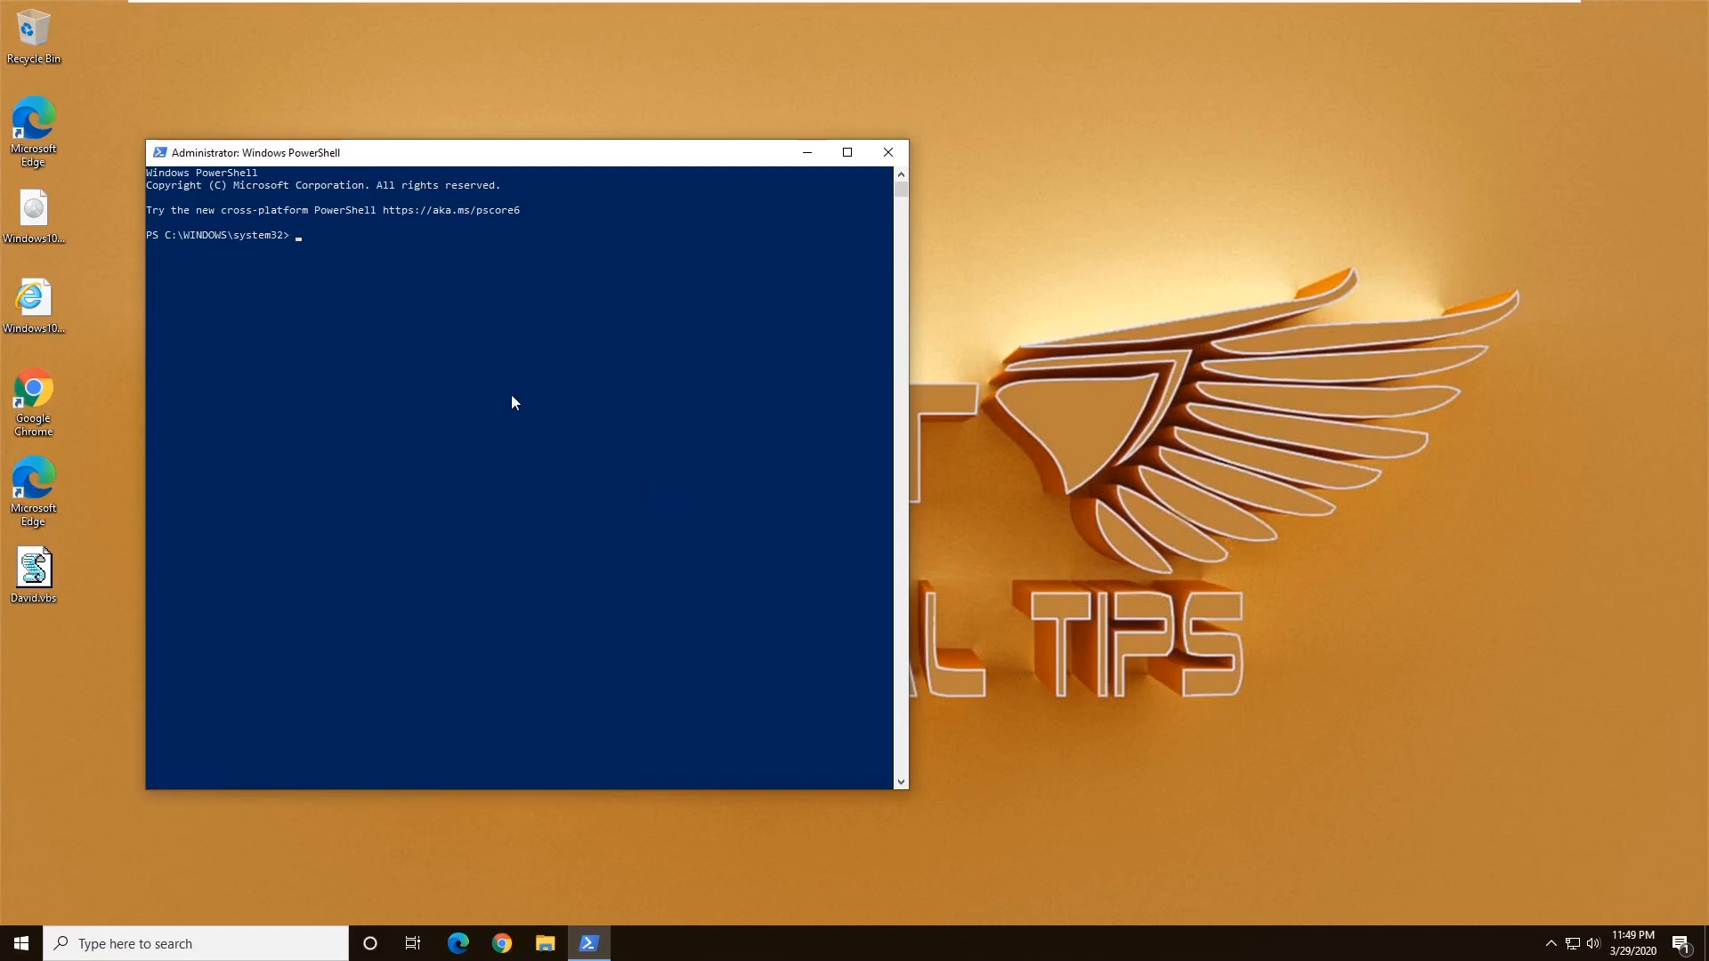
mouse_move(508, 399)
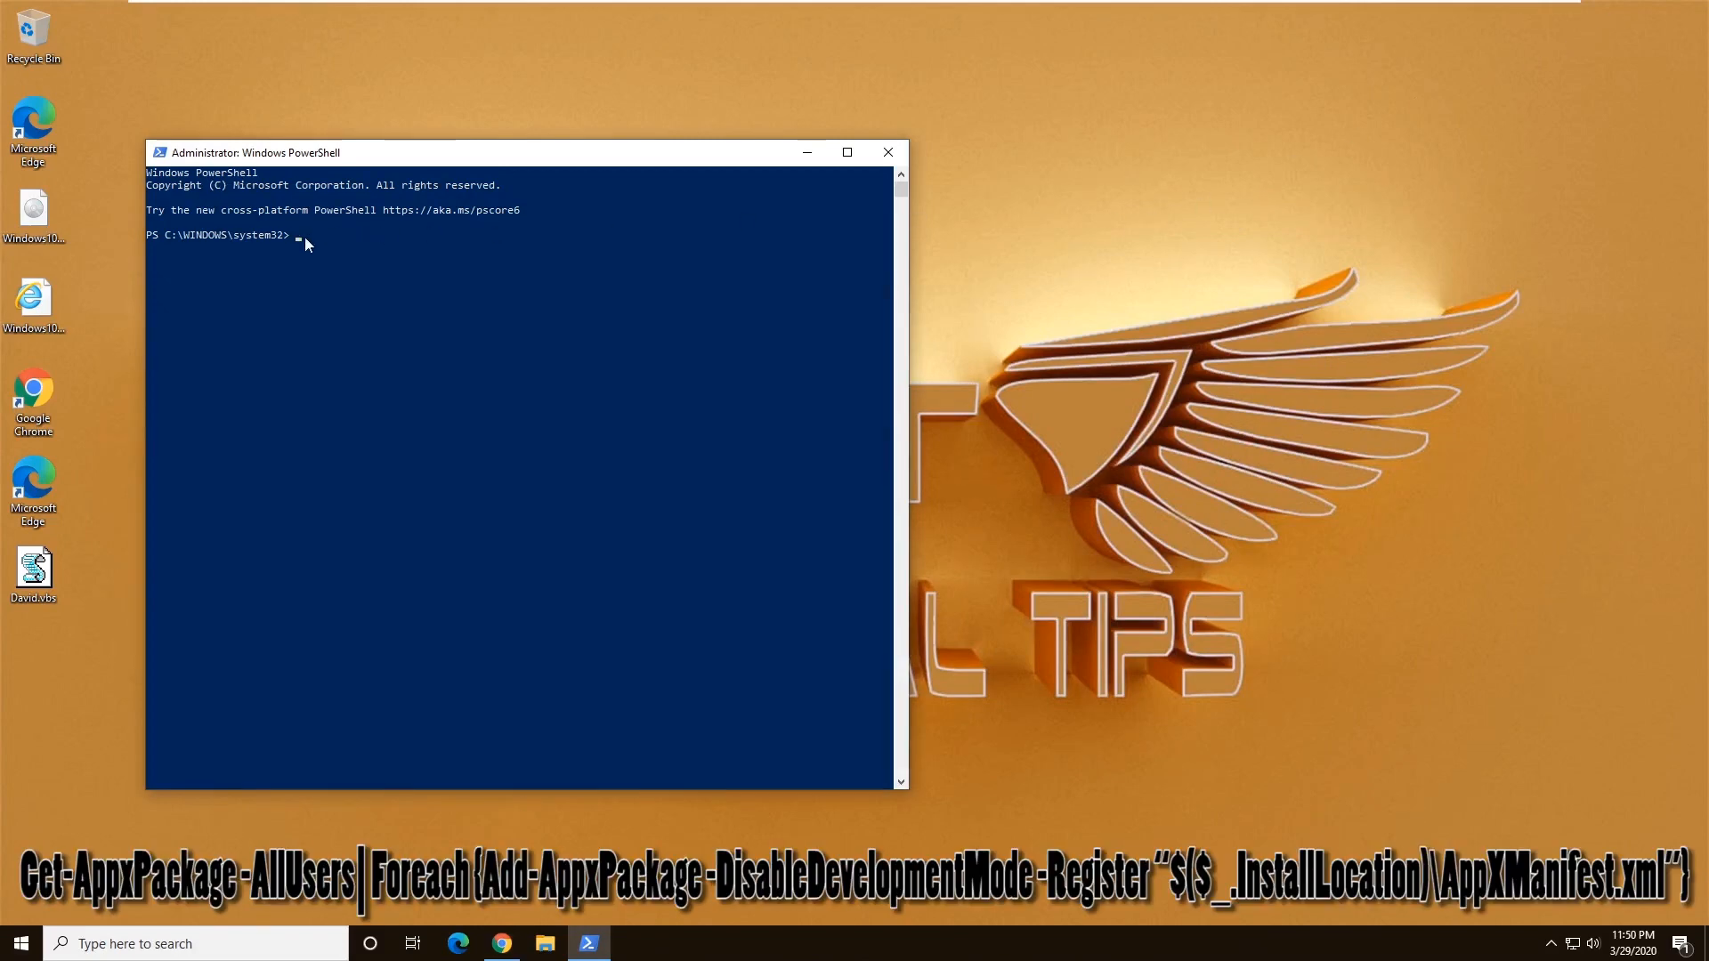
text(Get-AppxPackage -AllUsers| Foreach {Add-AppxPackage -DisableDevelopmentMode -Register "$($_.InstallLocation)\AppXManifest.xml"})
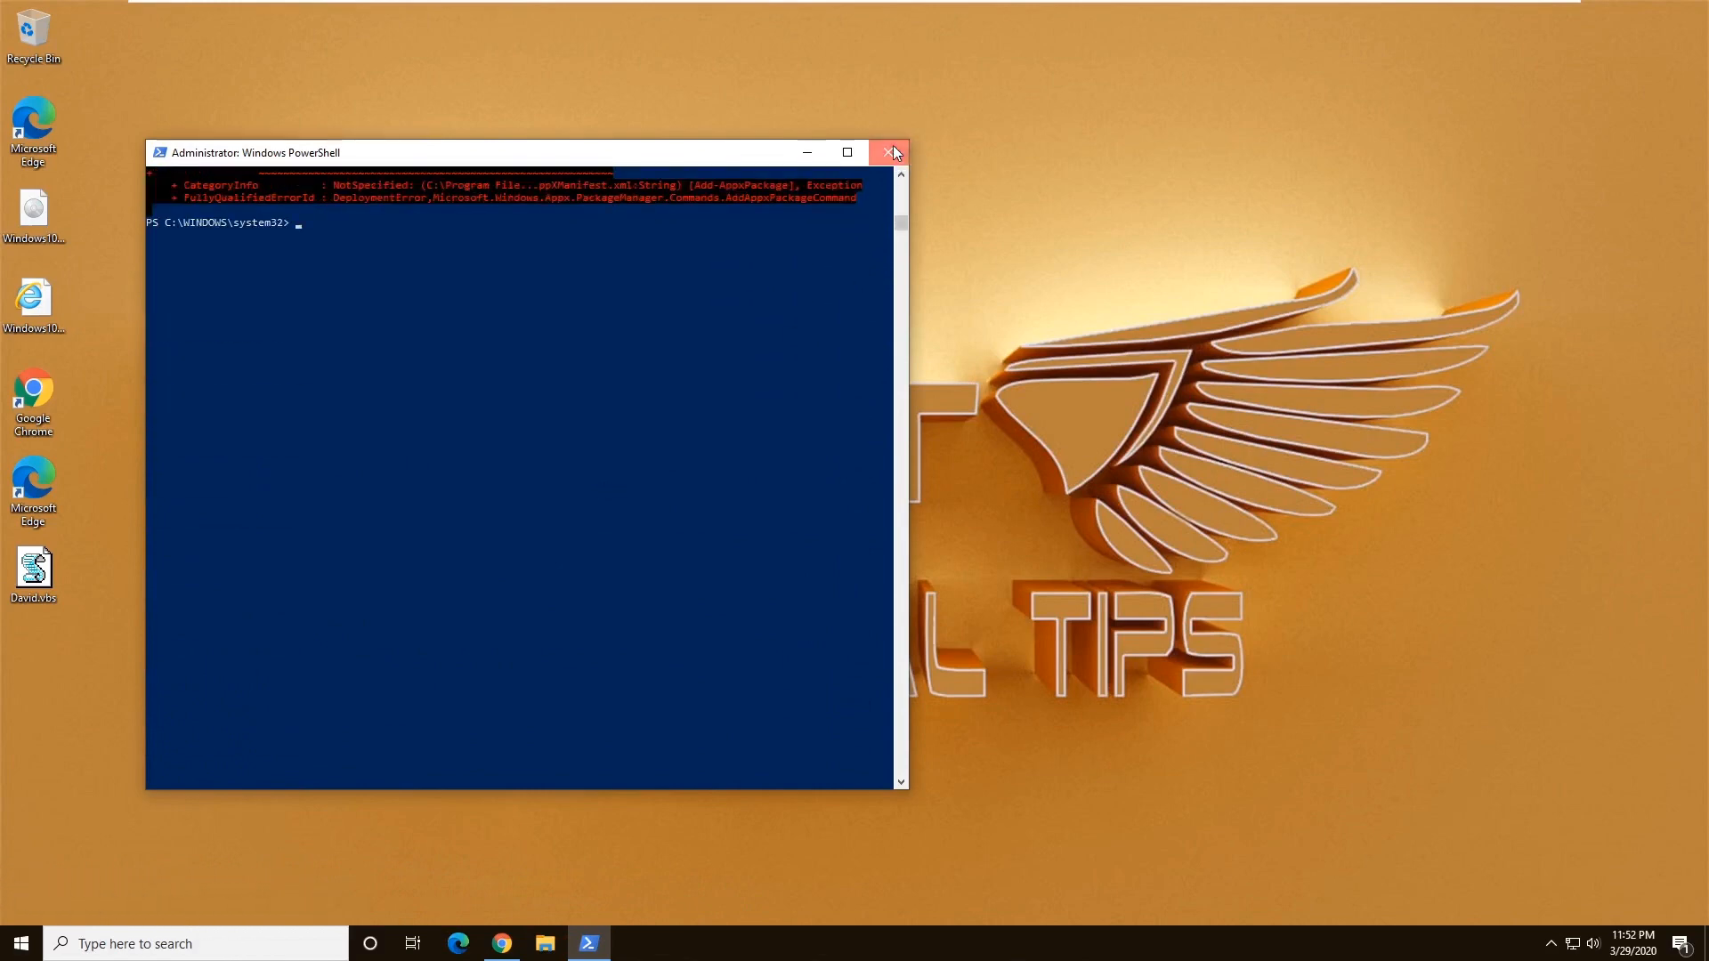
click(890, 151)
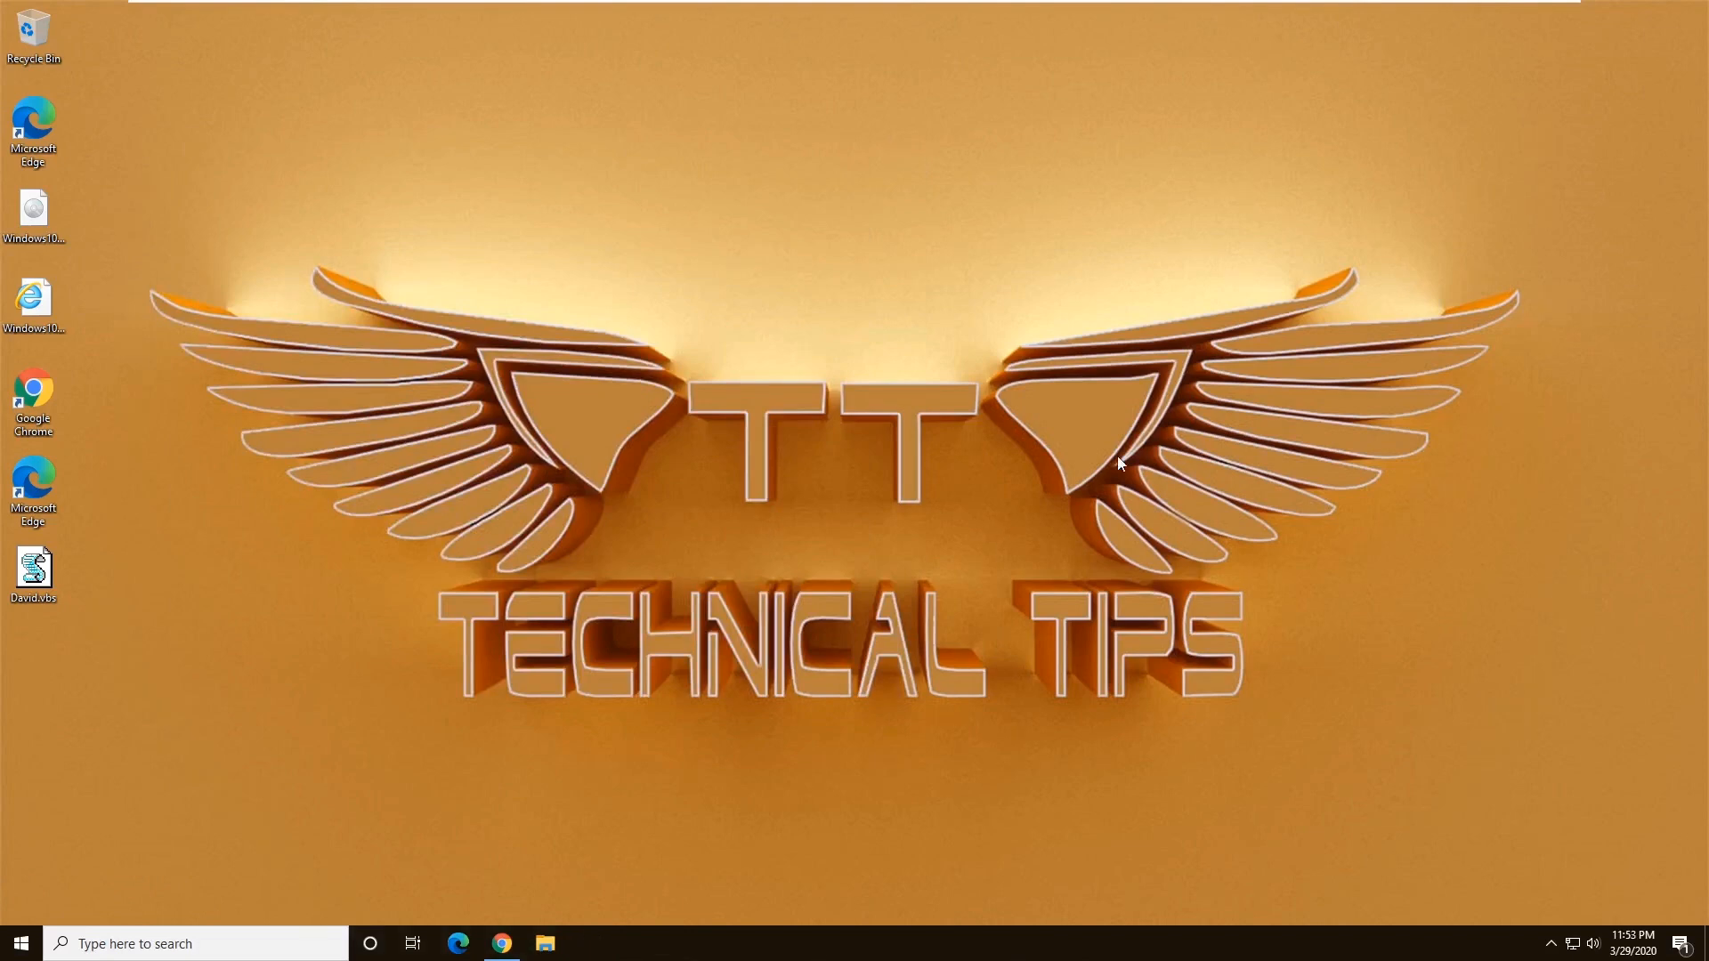